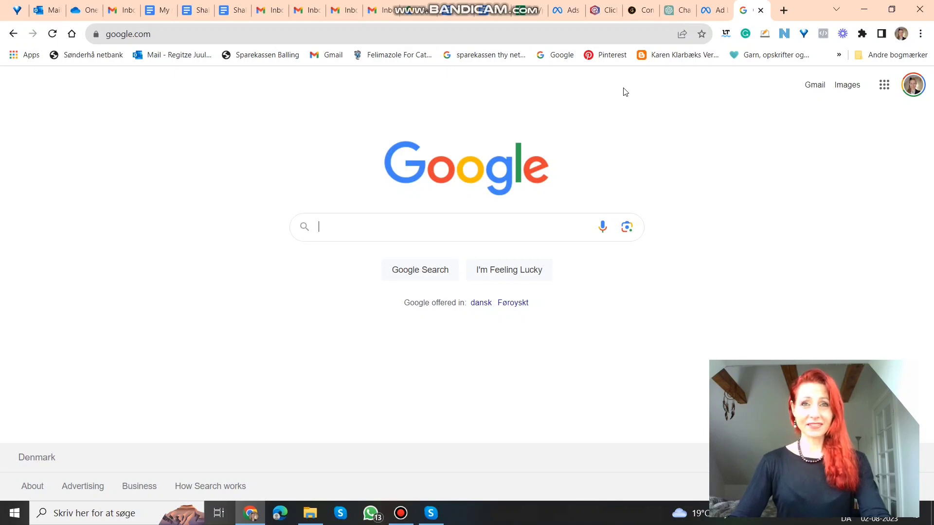
mouse_move(634, 132)
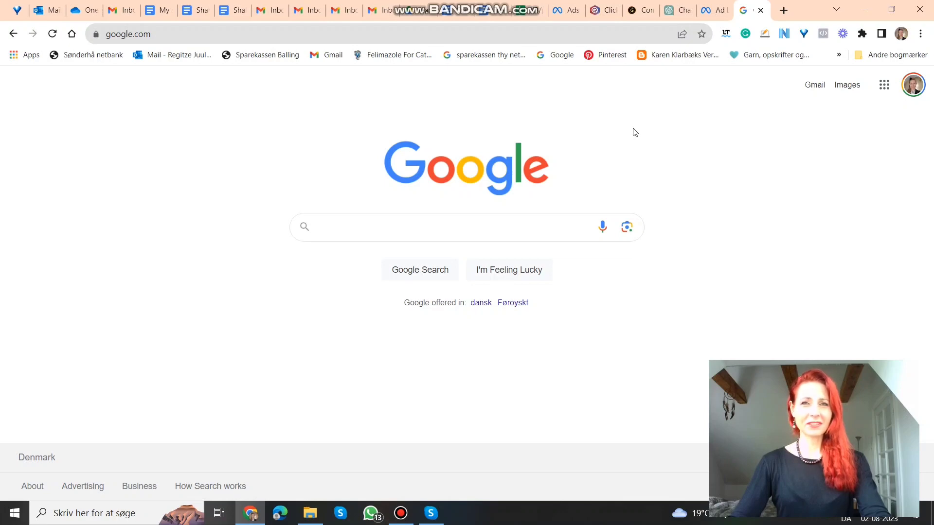
Step: Search Google for 'facebook ads library' and open the 'Ad Library - Facebook' result
click(417, 227)
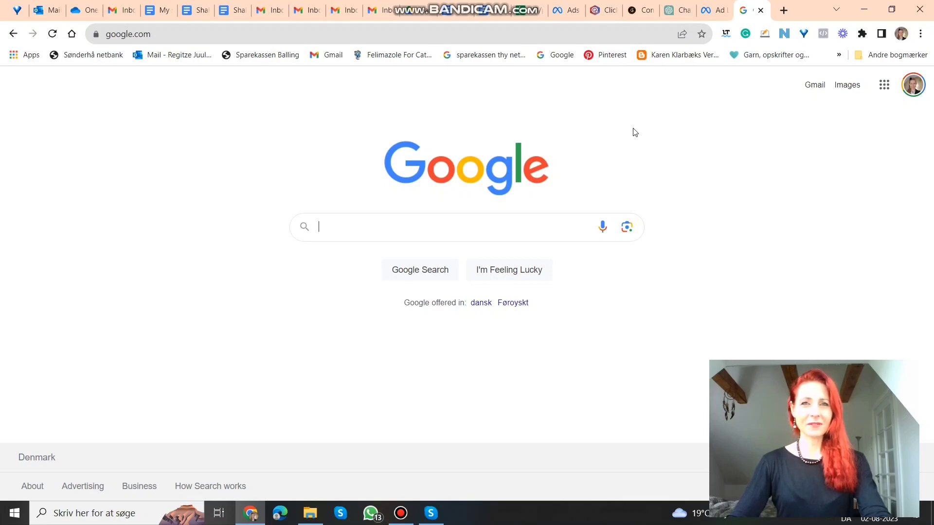
mouse_move(542, 216)
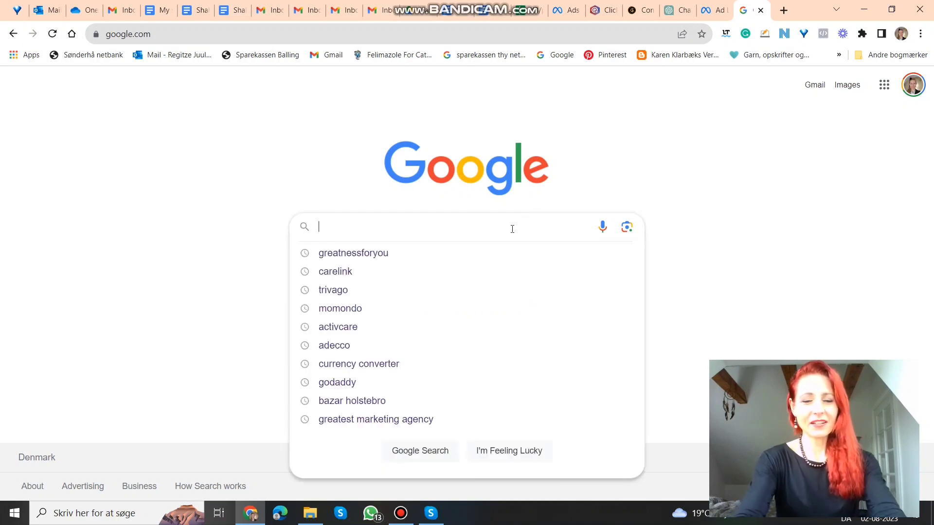
text(f)
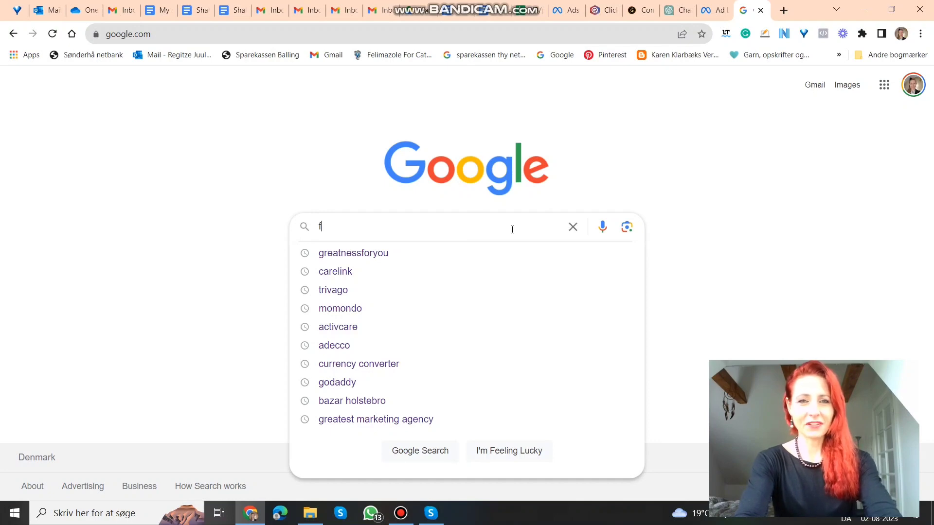
text(aceb)
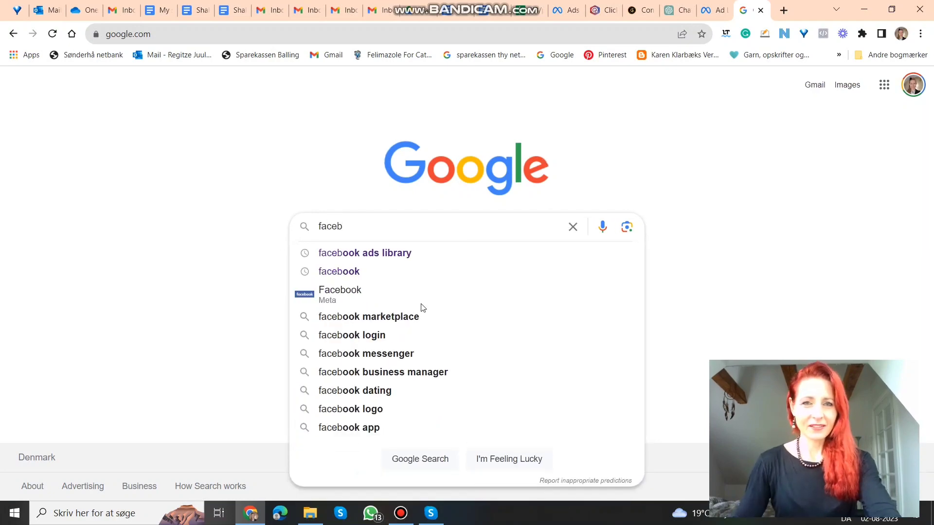
click(365, 253)
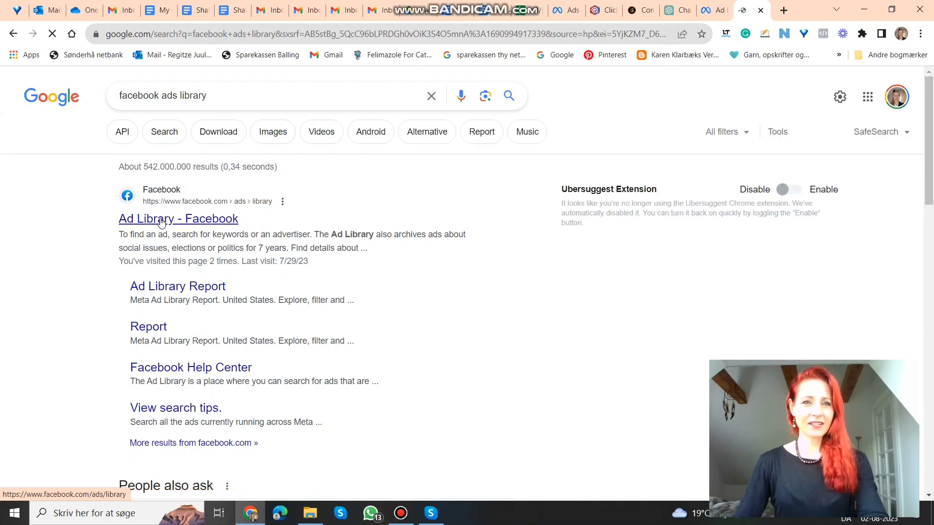
click(177, 219)
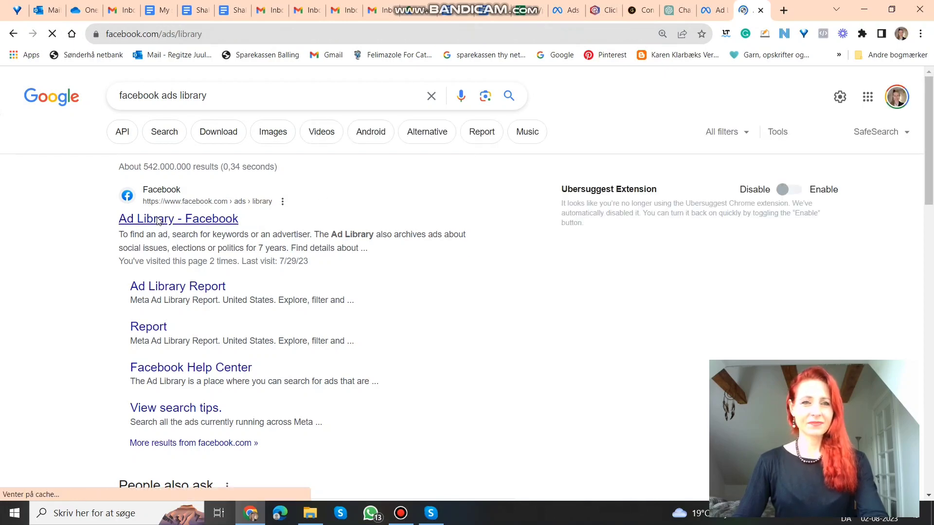
Step: Load facebook.com/ads/library and view the Search ads section set to Denmark
click(177, 219)
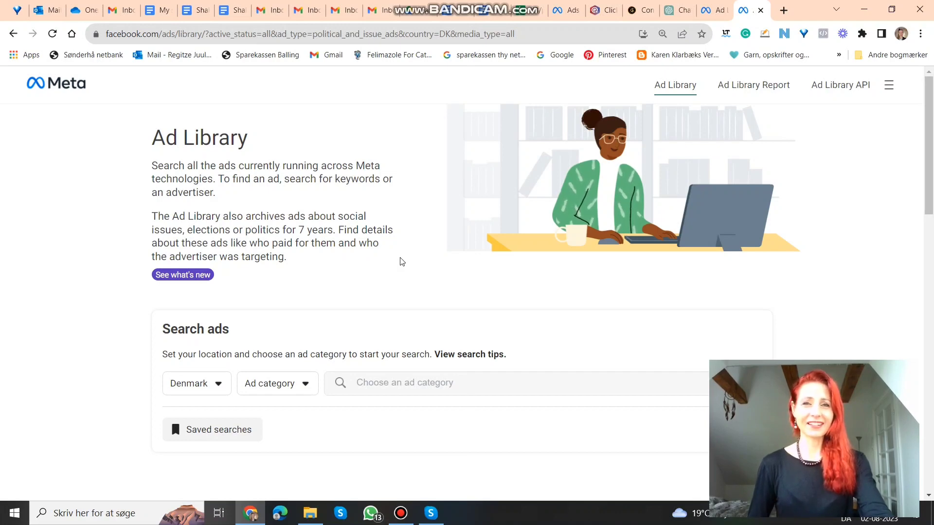
mouse_move(378, 295)
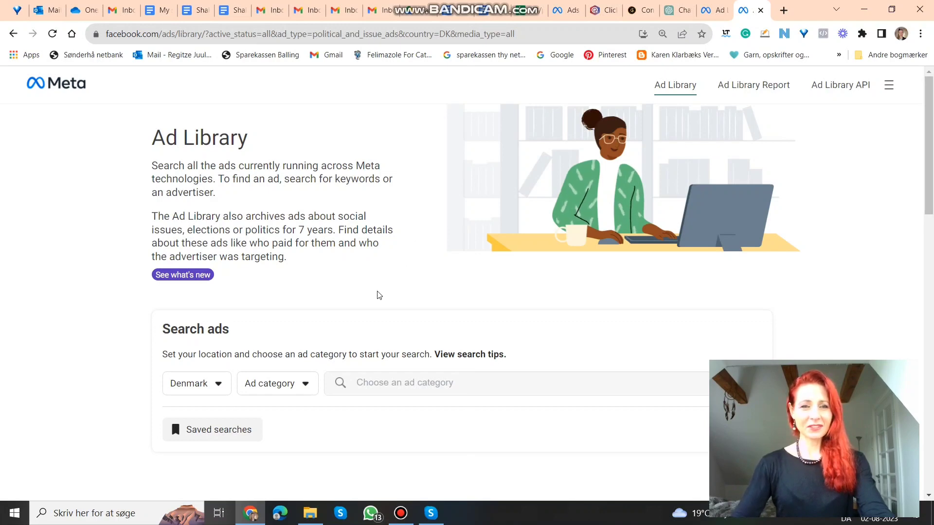
Step: Change the ad search country to United States
scroll(down, 3)
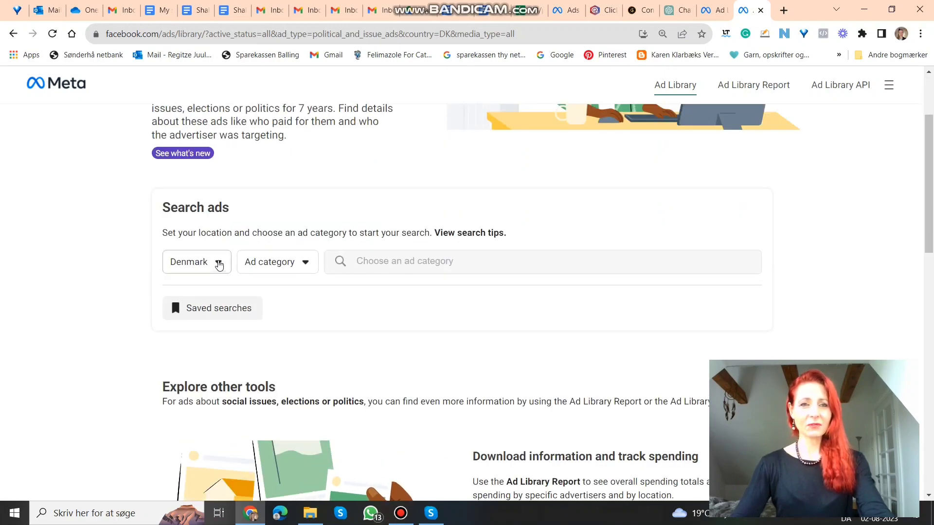
click(196, 262)
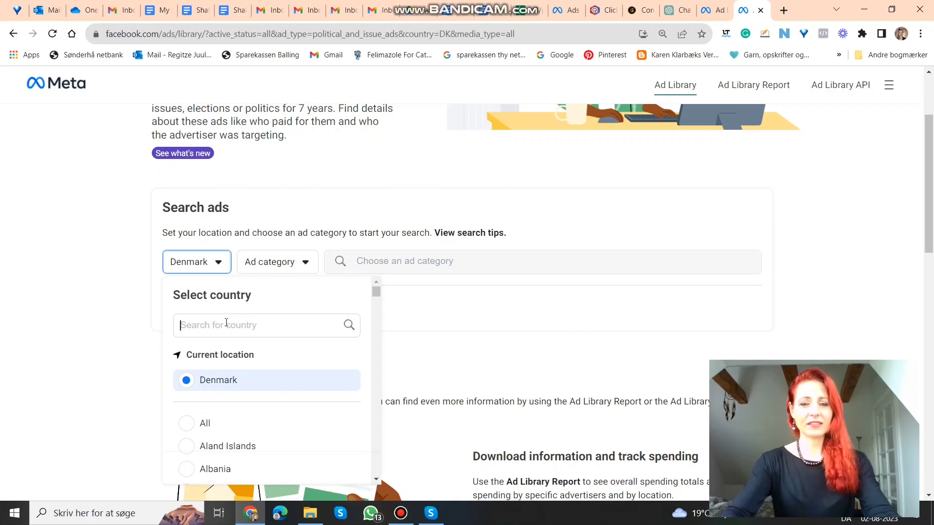
text(un)
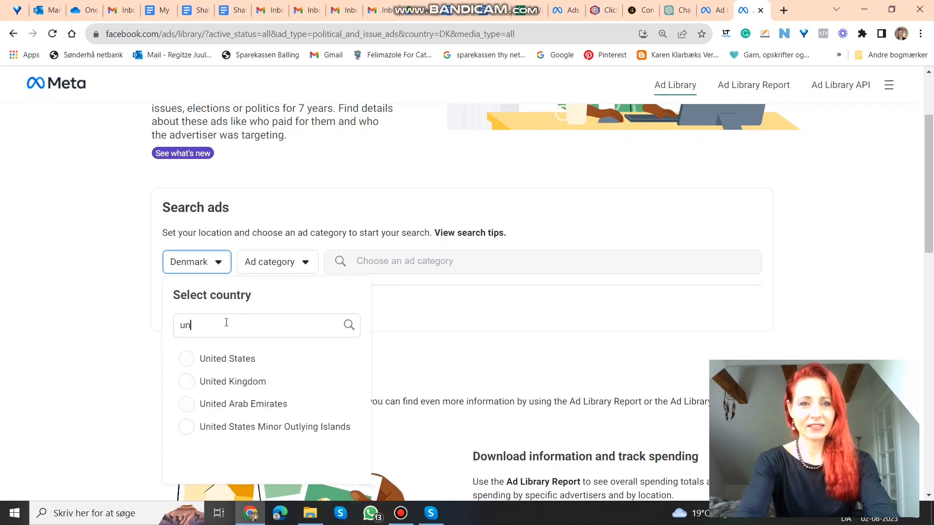
click(227, 358)
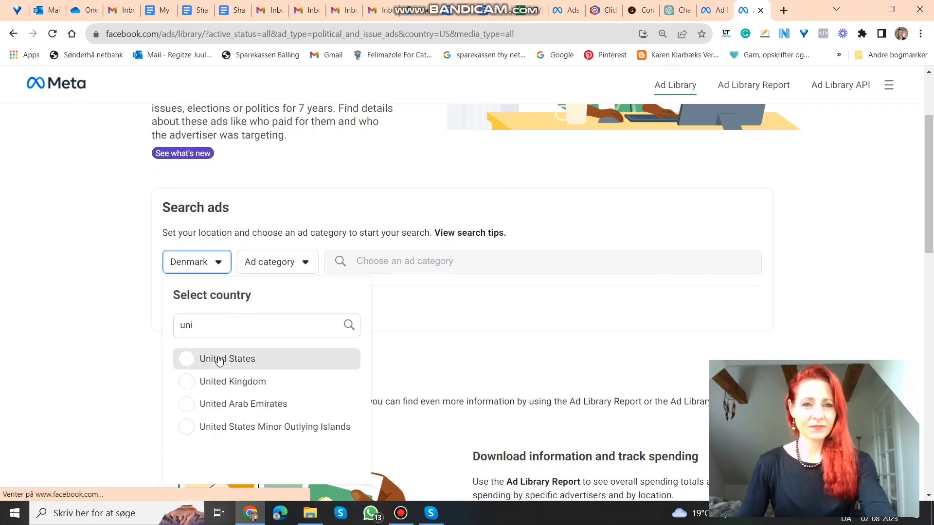
click(225, 359)
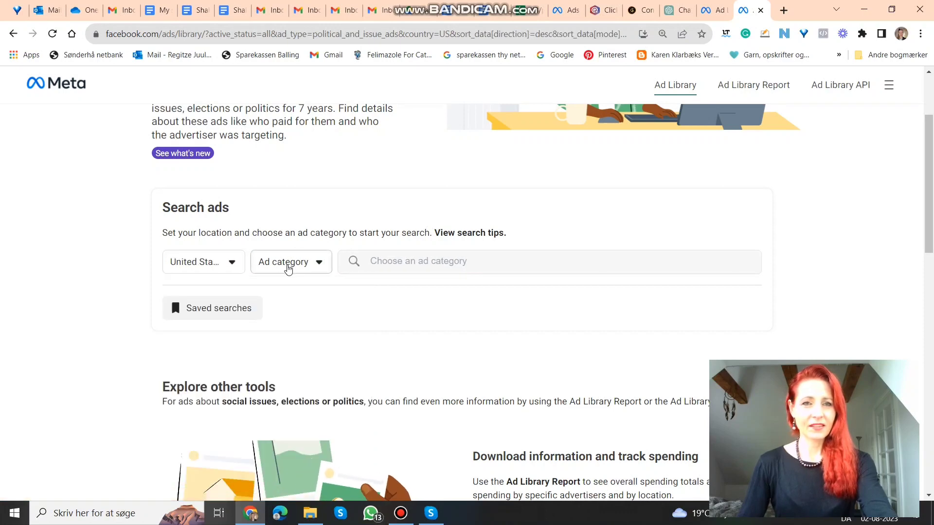
Step: Choose the All ads category for the search
click(291, 261)
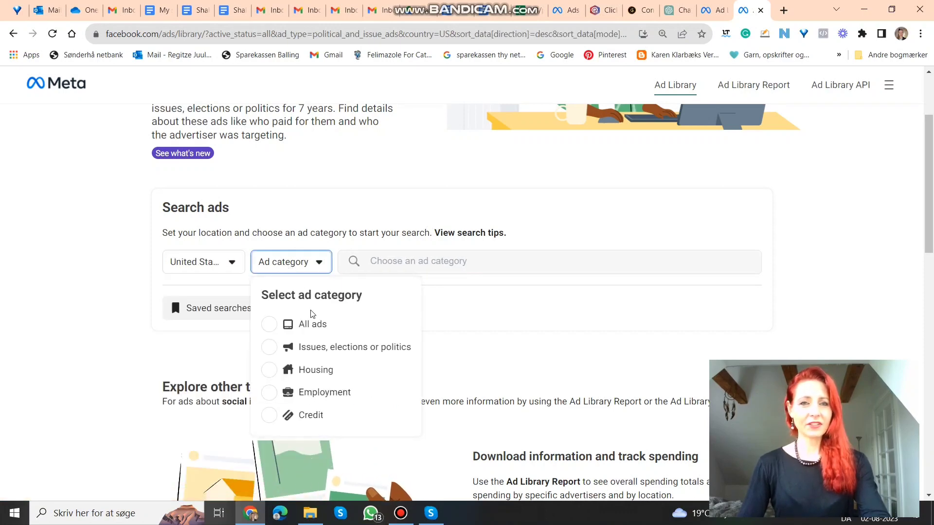
mouse_move(312, 323)
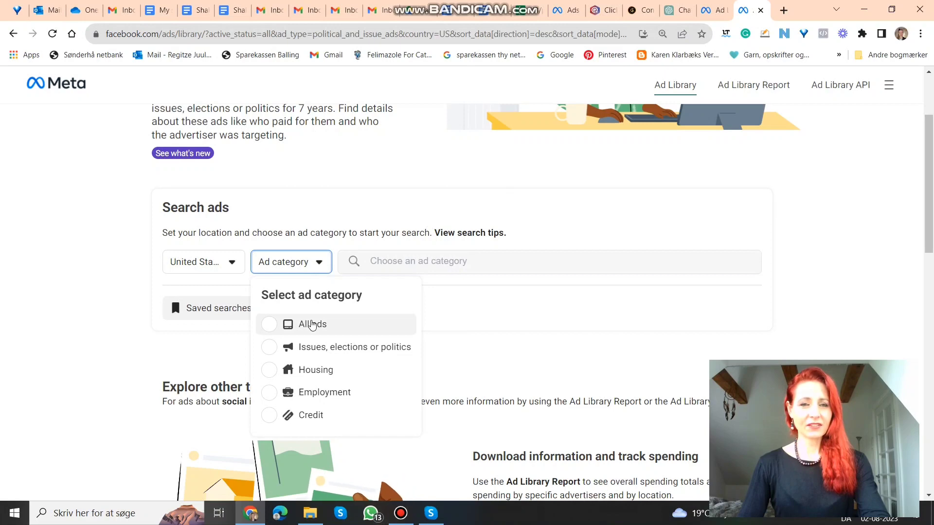
mouse_move(312, 350)
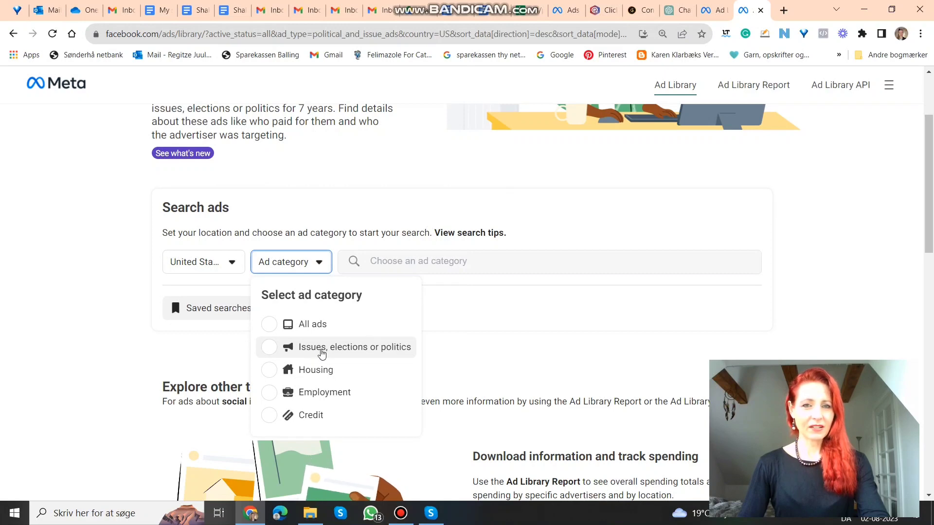
mouse_move(298, 324)
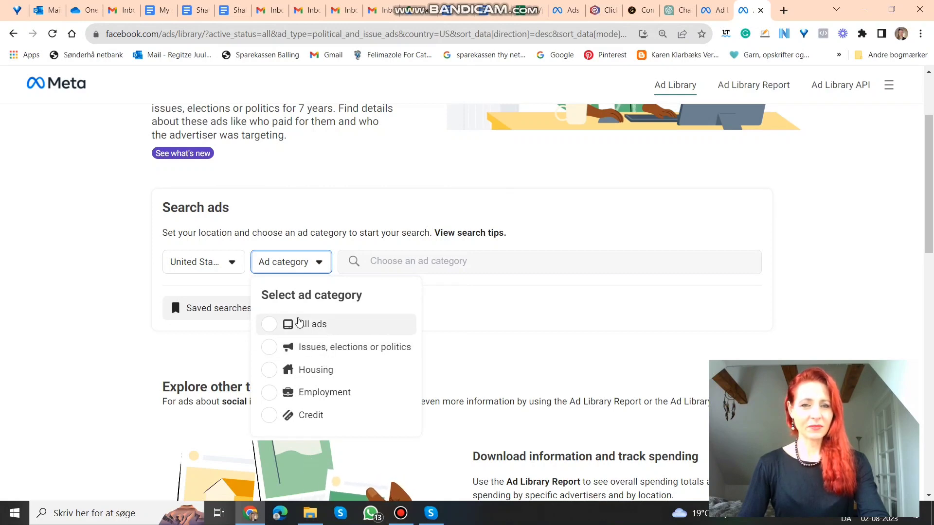
click(311, 324)
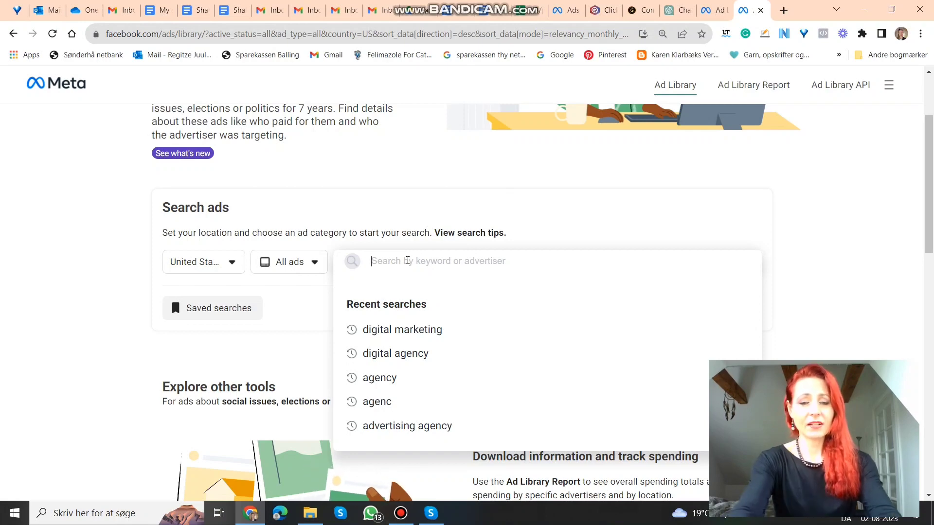
Step: Search US ads for the keyword 'life coaching', returning about 9,800 results
text(life)
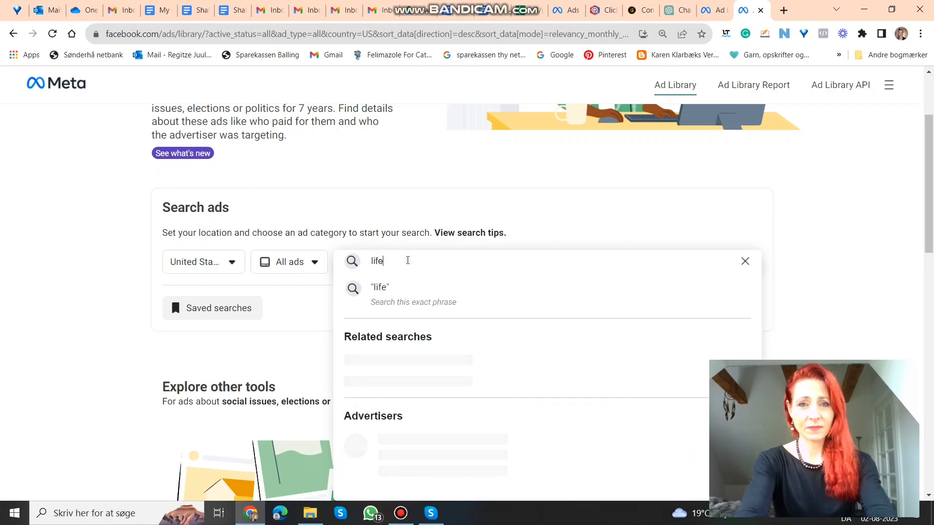
text(coaching)
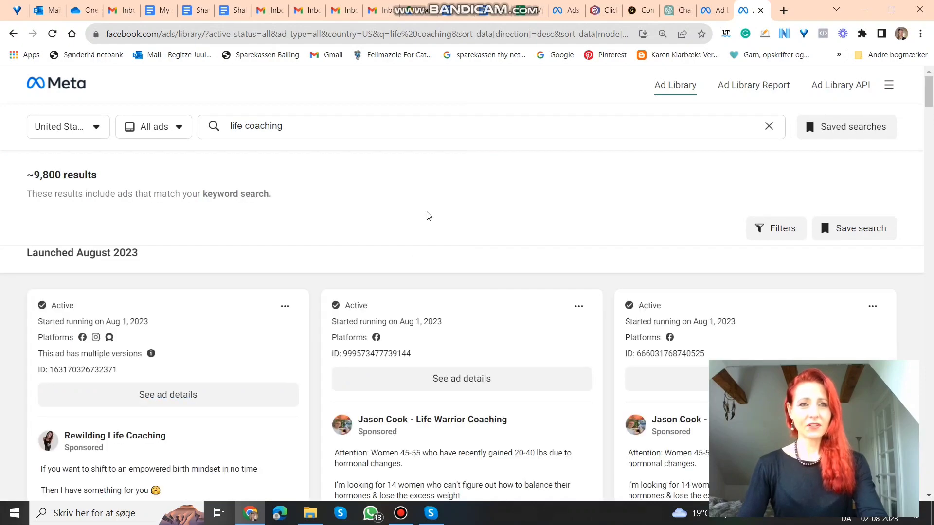
mouse_move(181, 155)
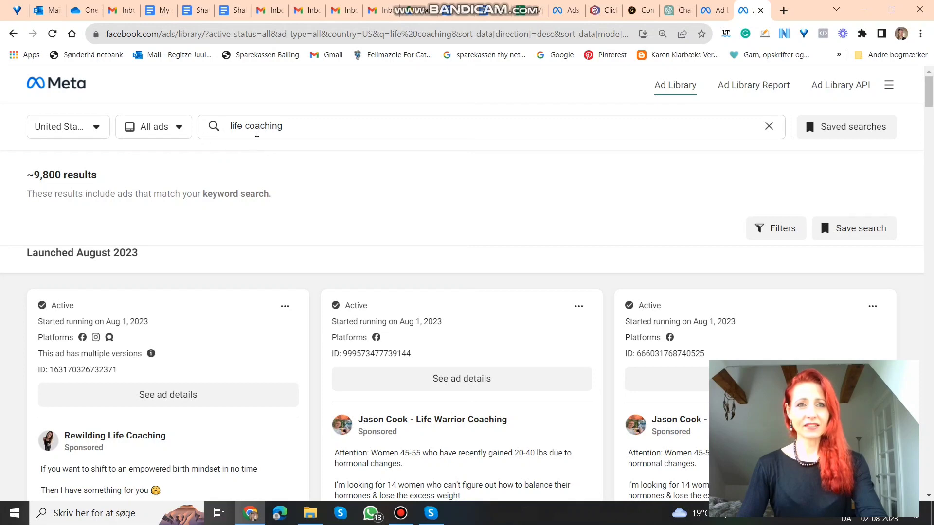
mouse_move(325, 143)
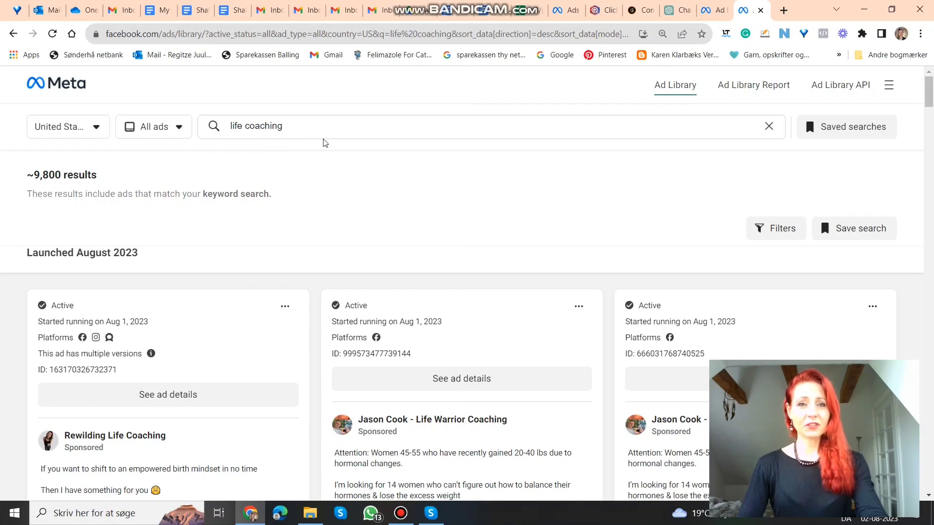
mouse_move(272, 266)
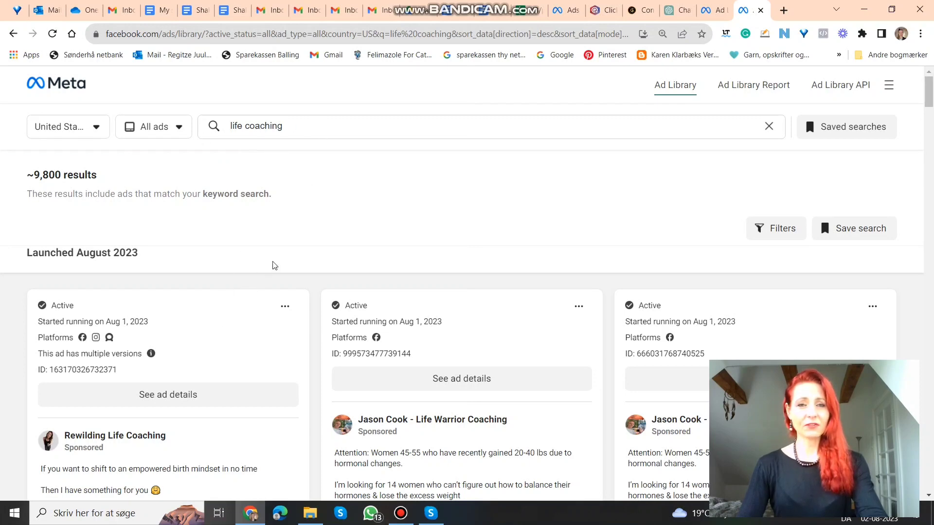
mouse_move(403, 168)
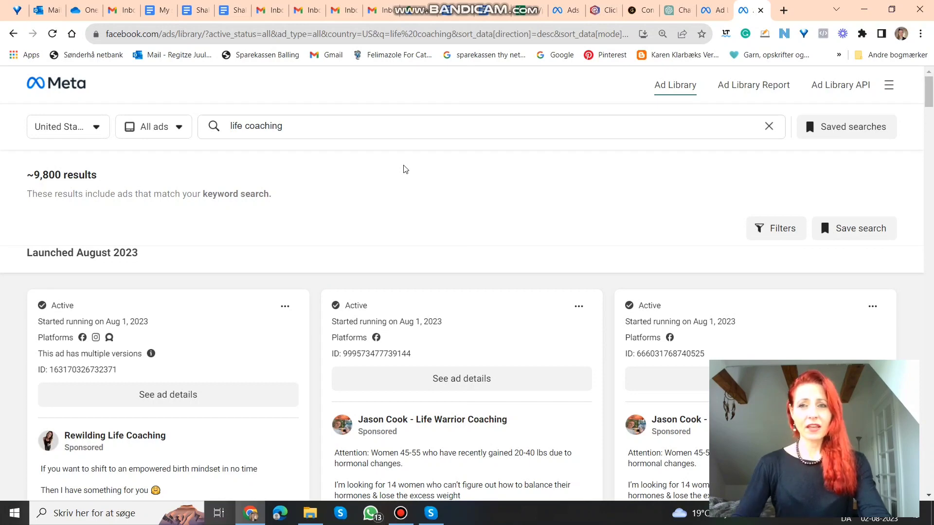
mouse_move(776, 228)
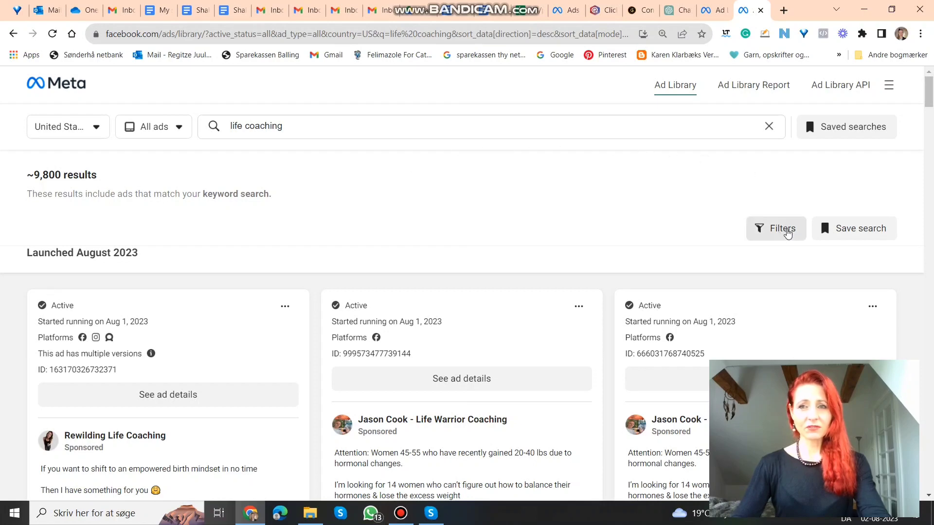
click(775, 227)
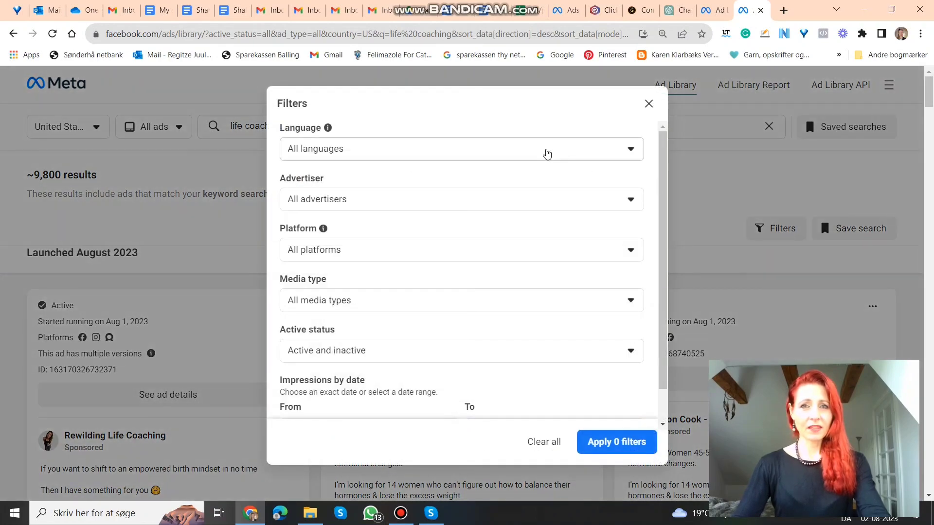
click(459, 147)
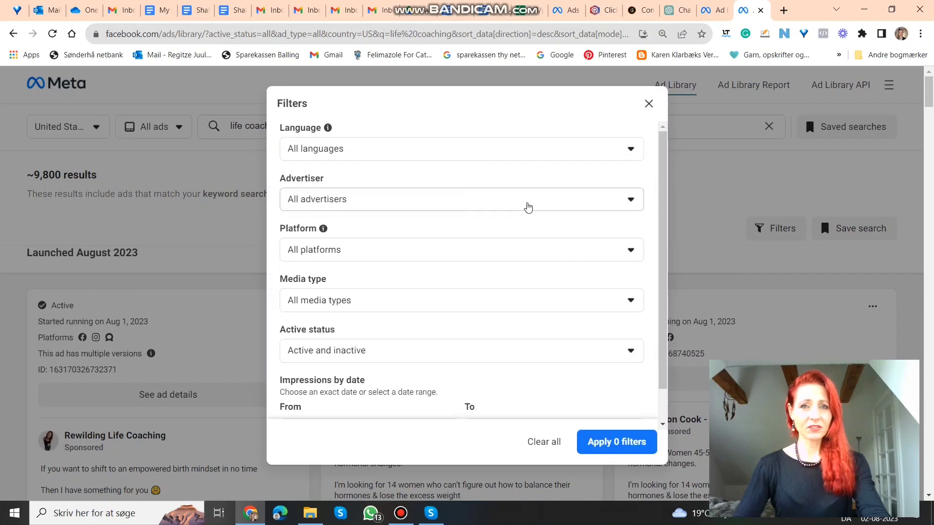
click(460, 198)
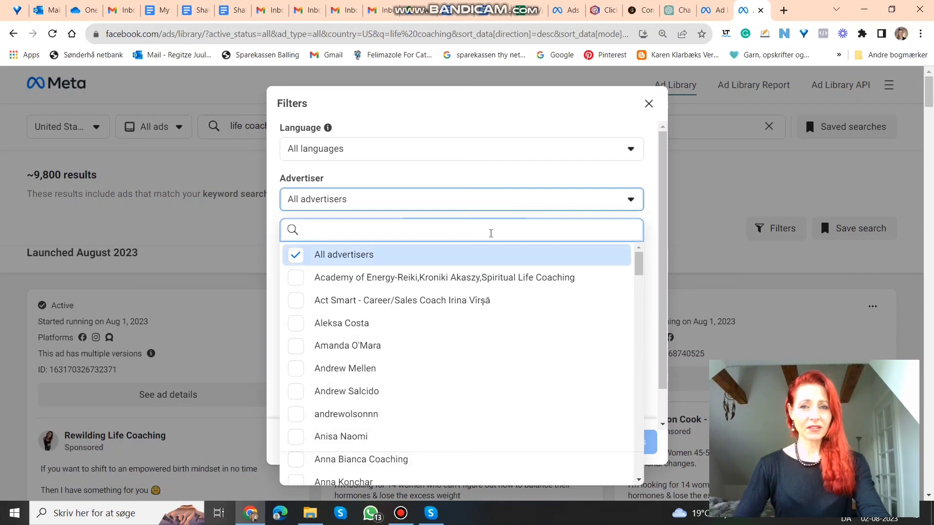
mouse_move(487, 230)
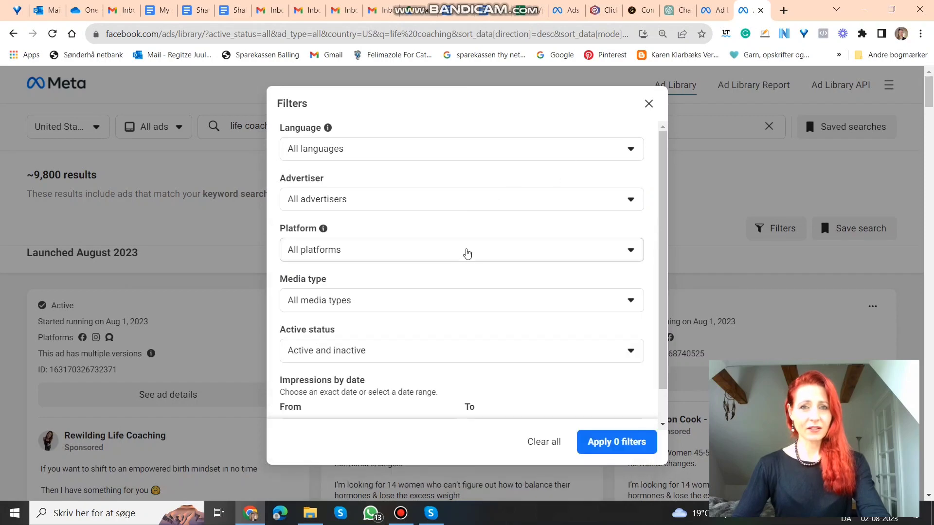
click(460, 250)
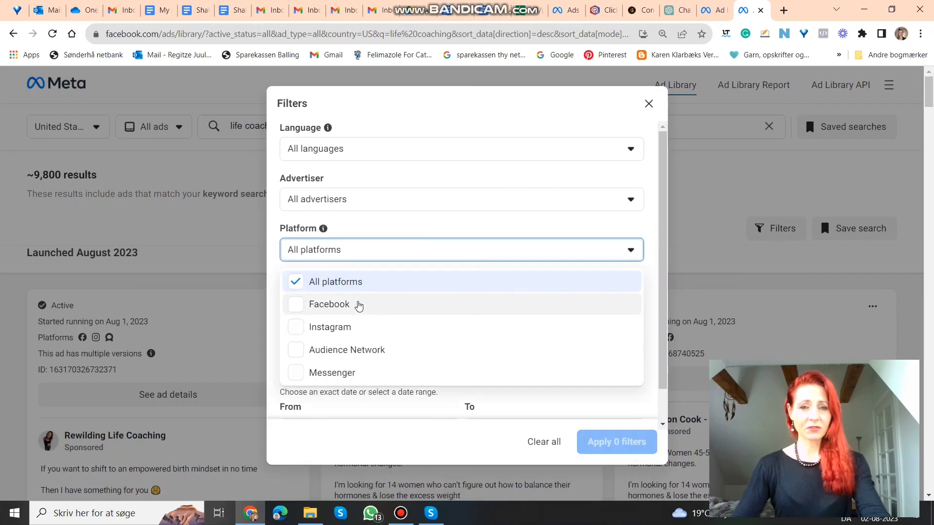
mouse_move(372, 343)
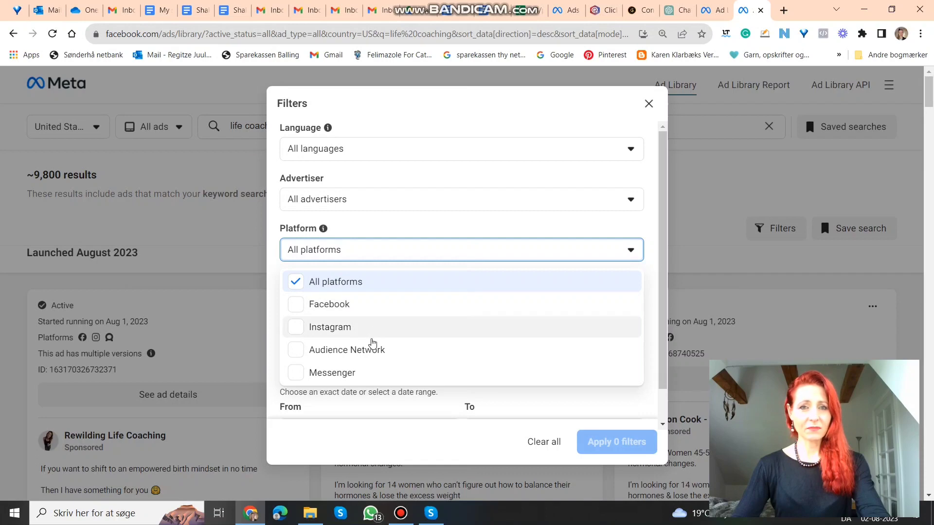
mouse_move(415, 327)
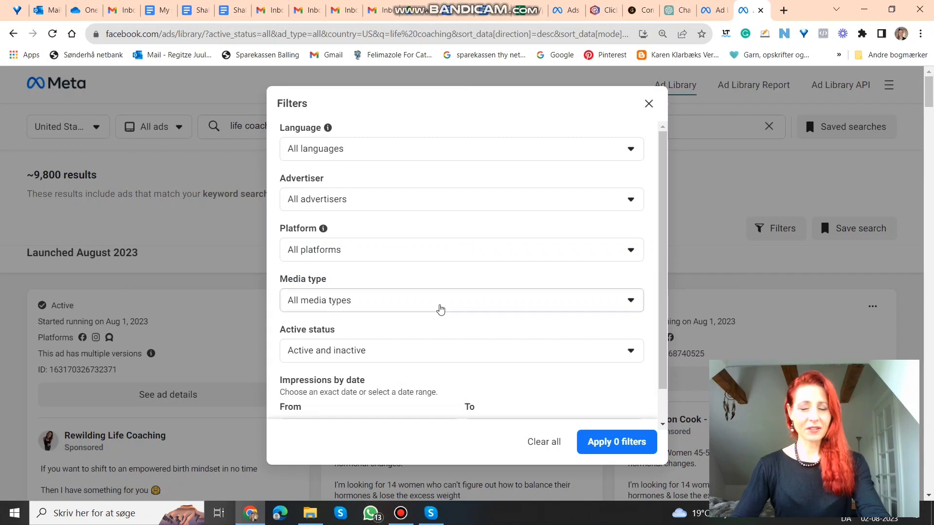
click(460, 301)
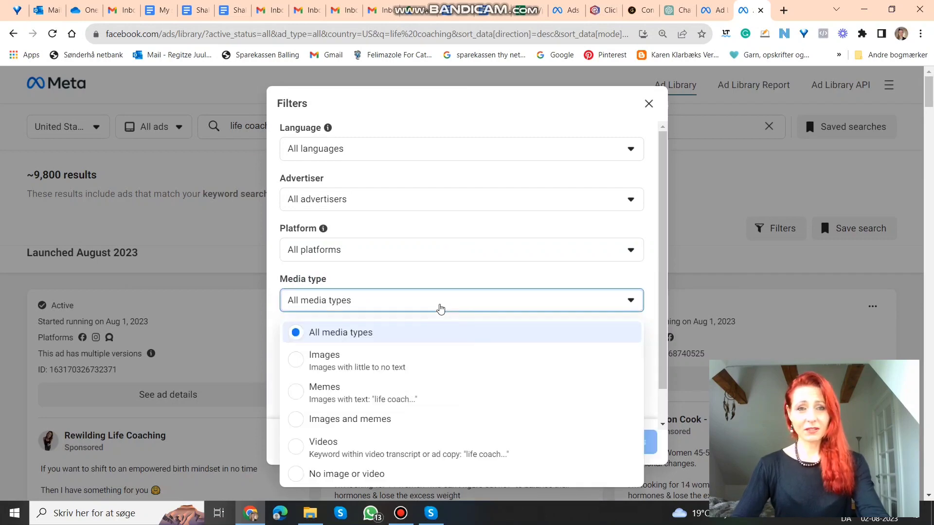
mouse_move(443, 362)
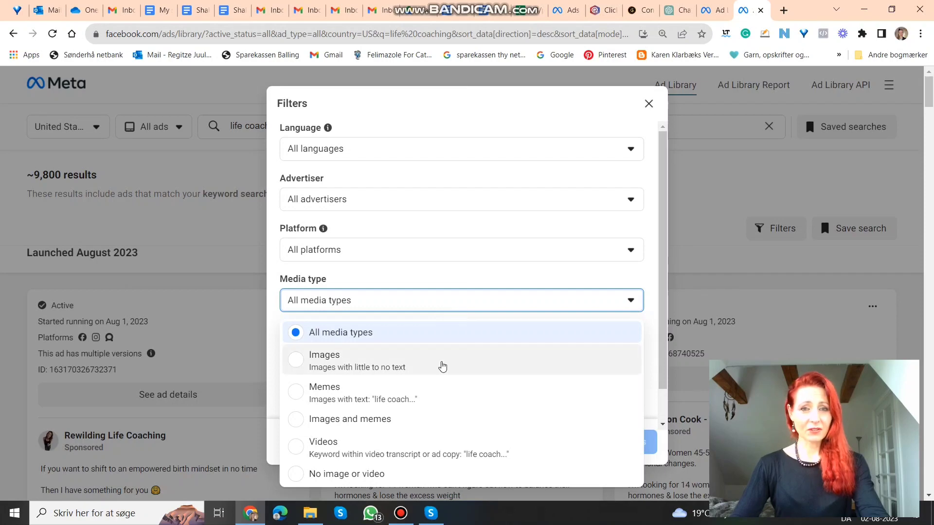
mouse_move(441, 482)
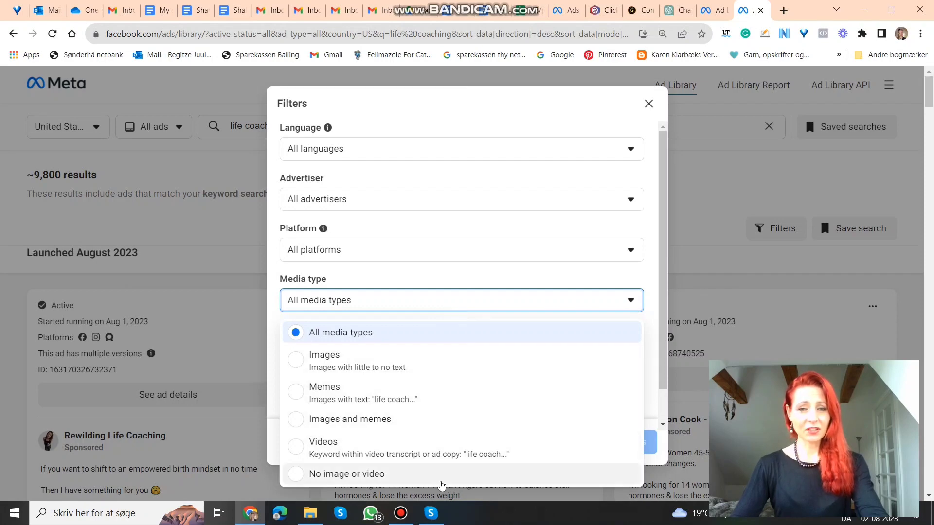
mouse_move(351, 332)
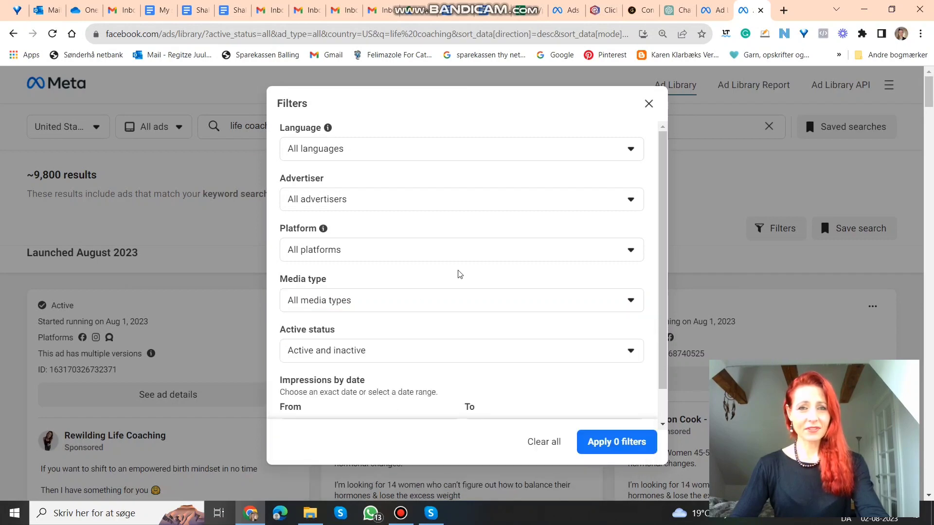
Step: Stage filters for Active ads only and impressions on or before Jun 1, 2023
click(460, 350)
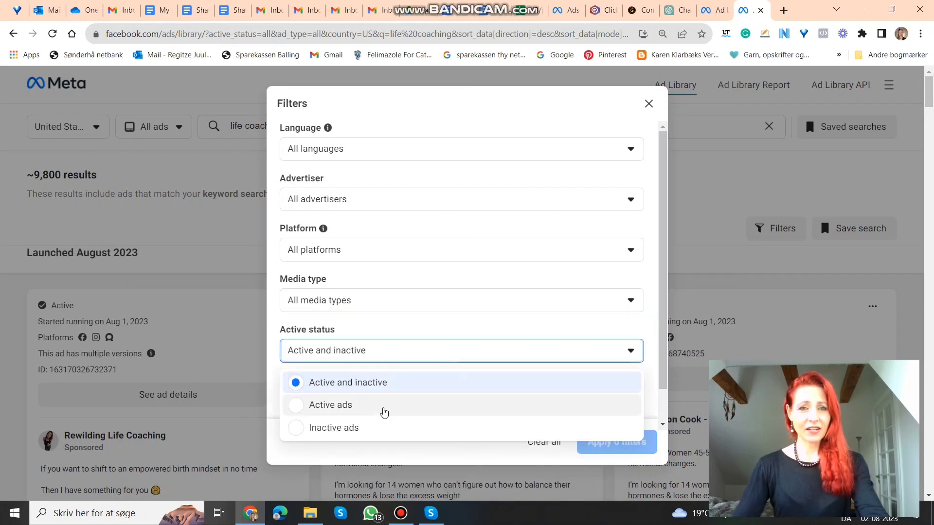
click(329, 404)
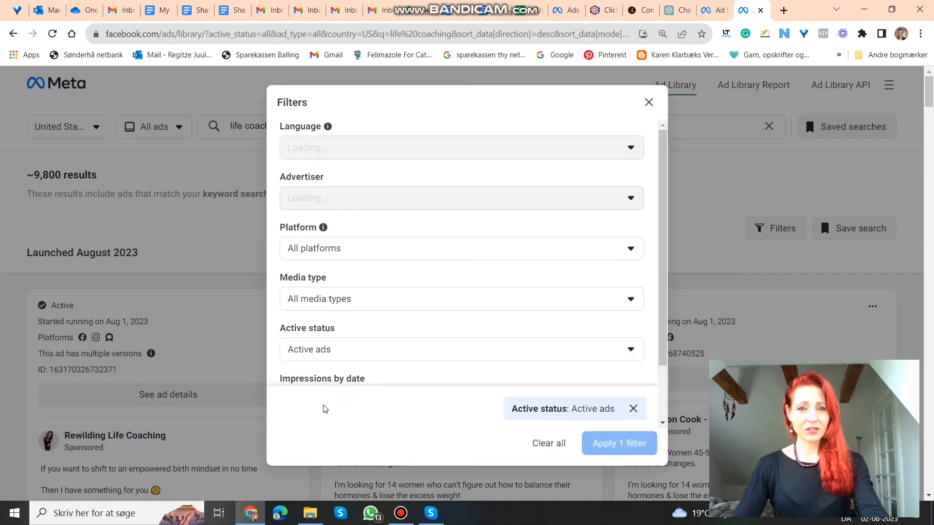
mouse_move(420, 330)
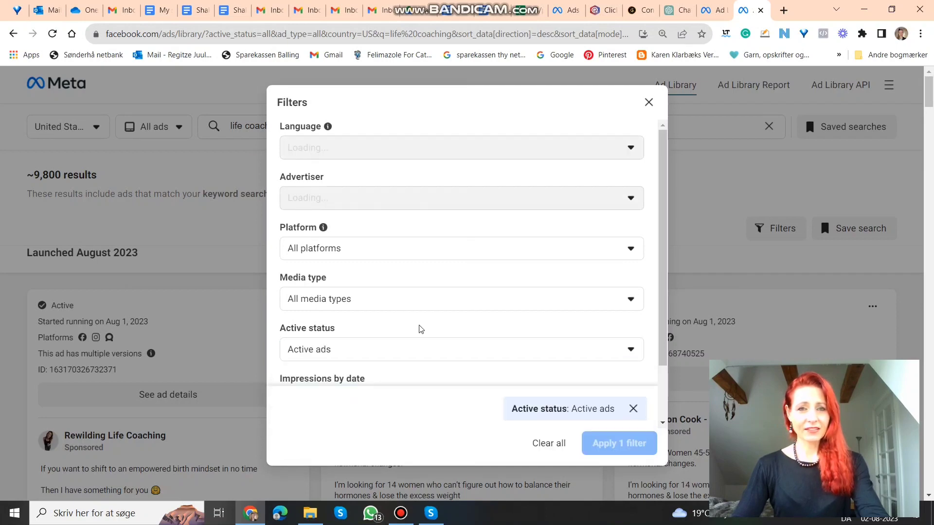
scroll(down, 3)
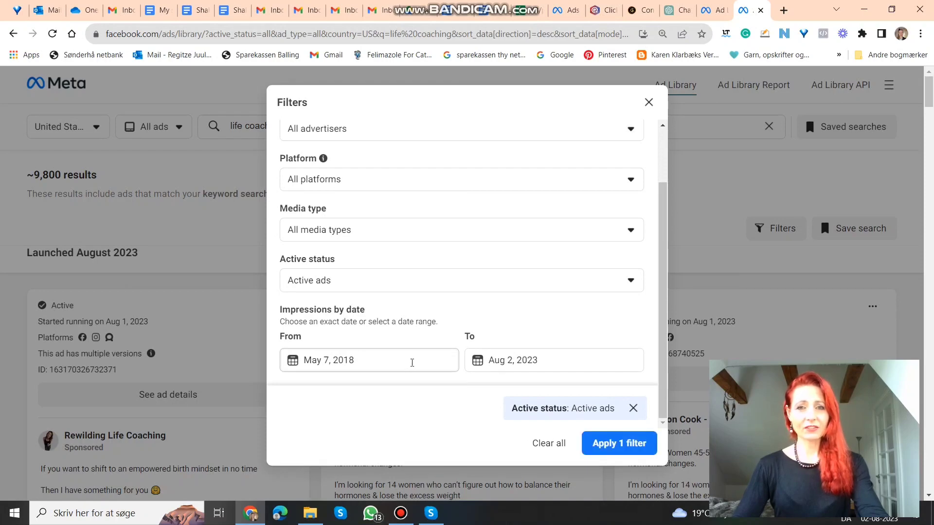
click(552, 360)
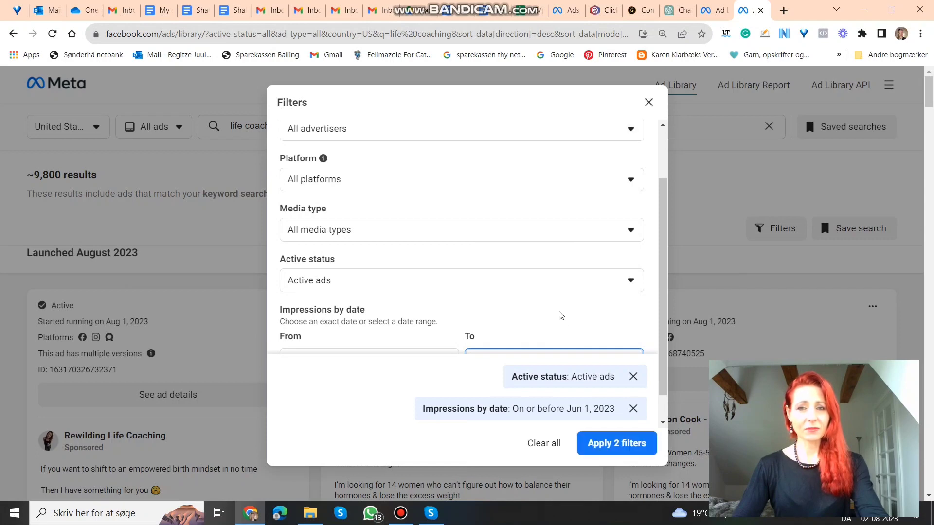
mouse_move(547, 395)
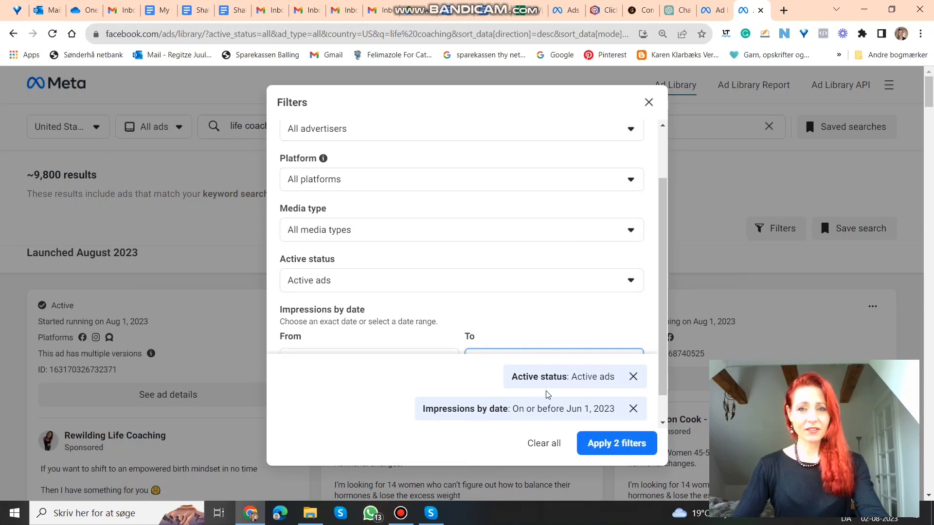
mouse_move(516, 427)
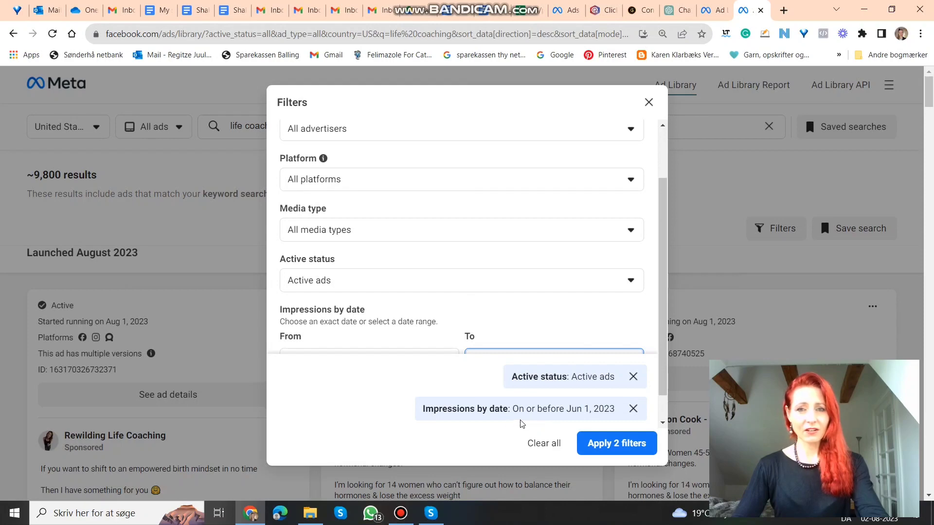
mouse_move(598, 421)
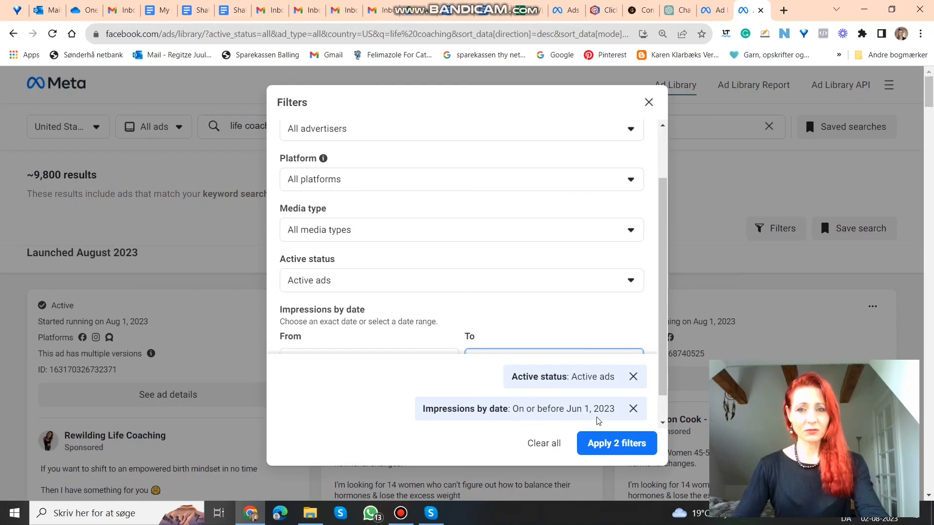
click(616, 443)
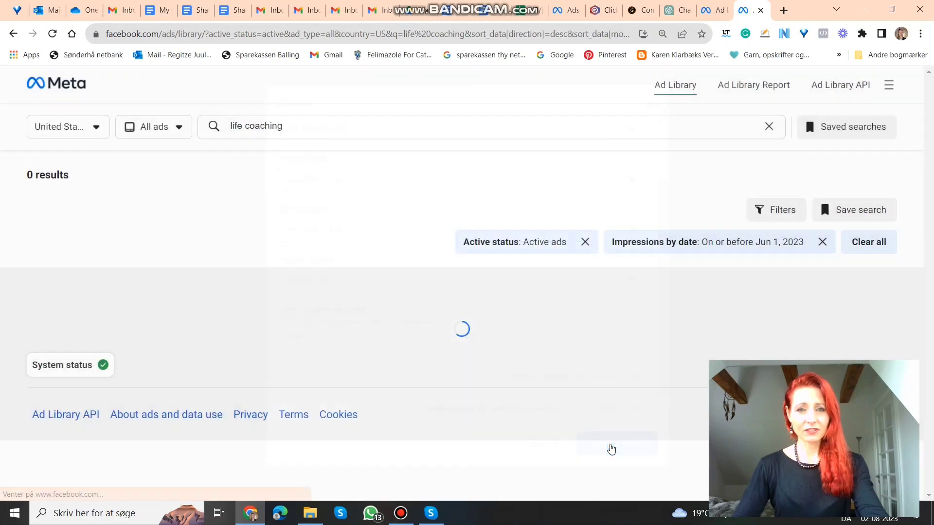
mouse_move(587, 416)
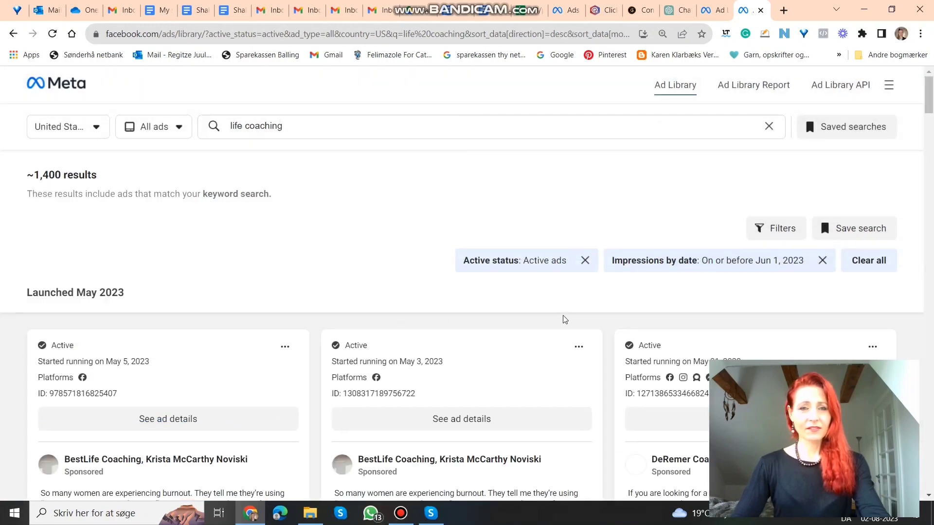
scroll(down, 3)
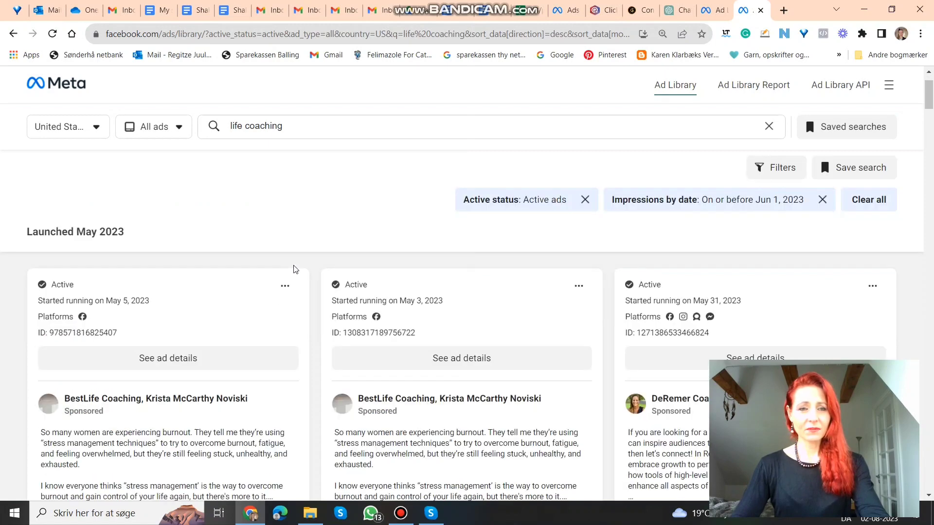
scroll(down, 3)
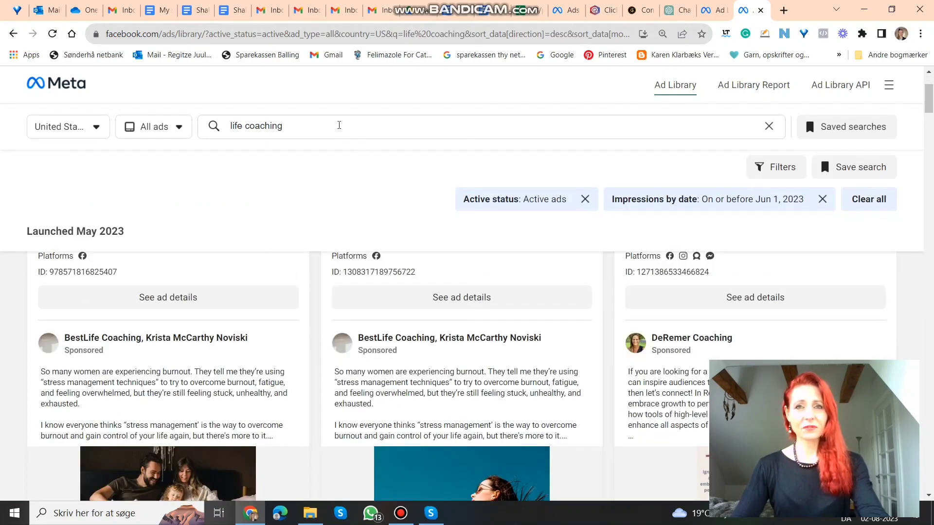
mouse_move(421, 173)
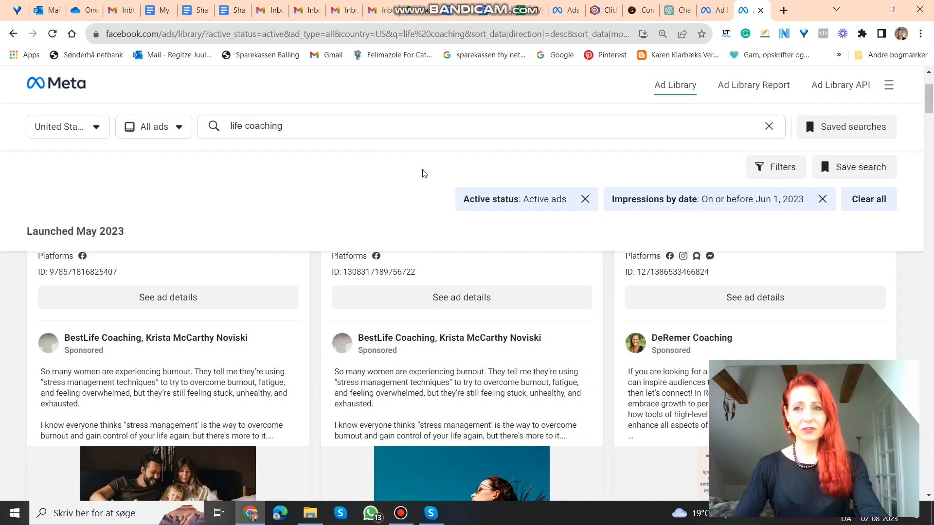
scroll(up, 3)
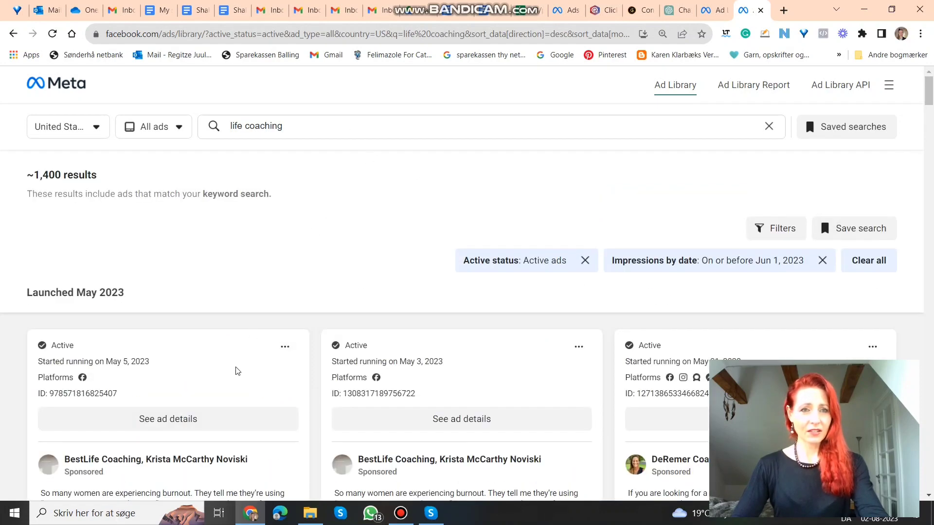
scroll(down, 3)
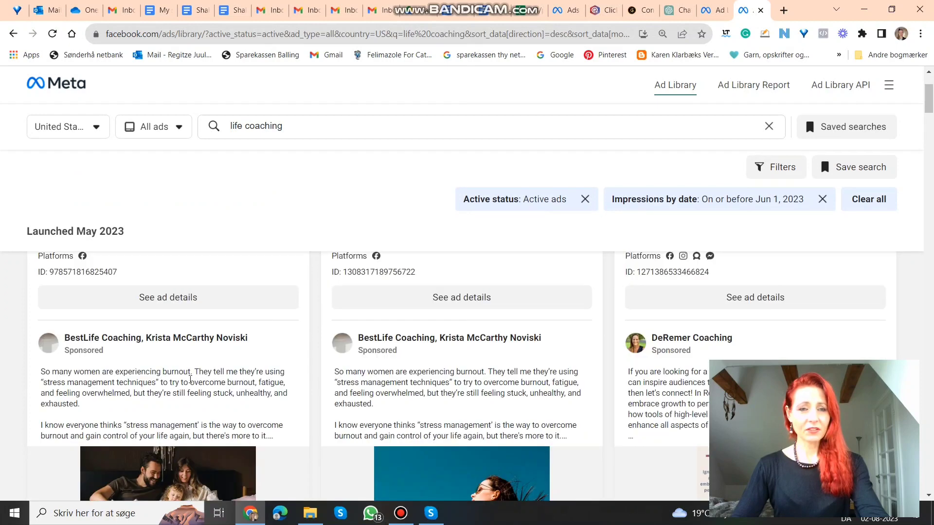
scroll(down, 3)
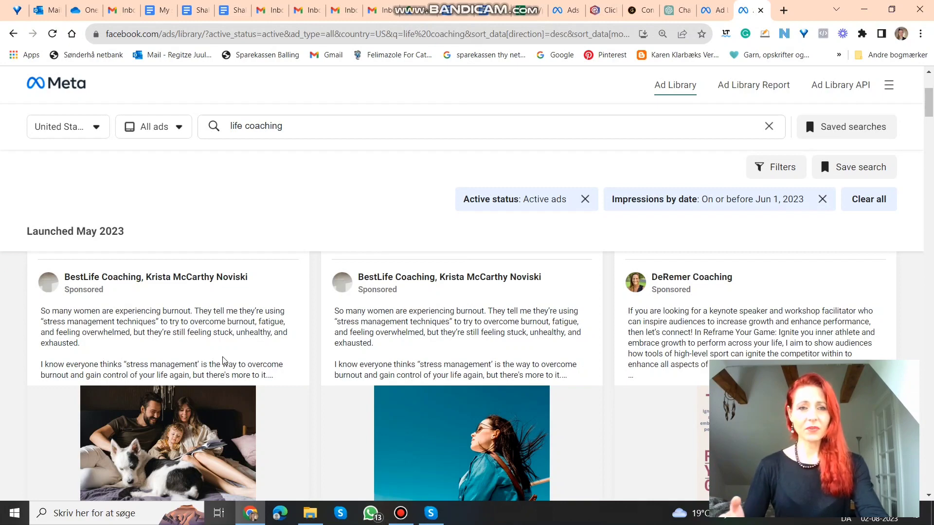
scroll(up, 3)
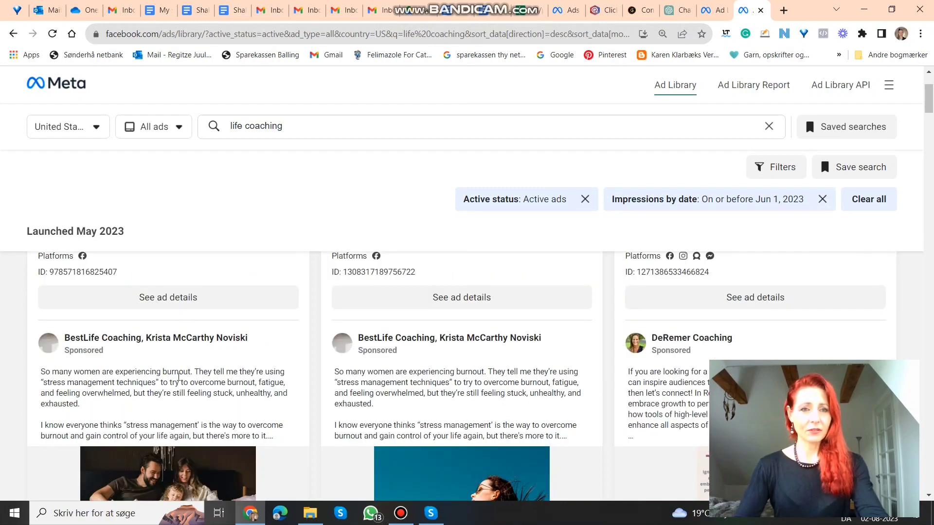
scroll(down, 3)
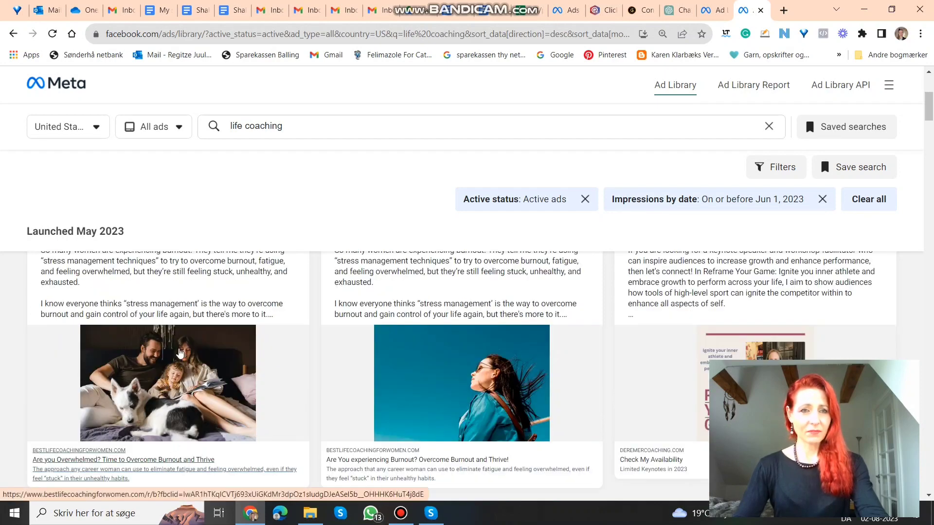
scroll(up, 3)
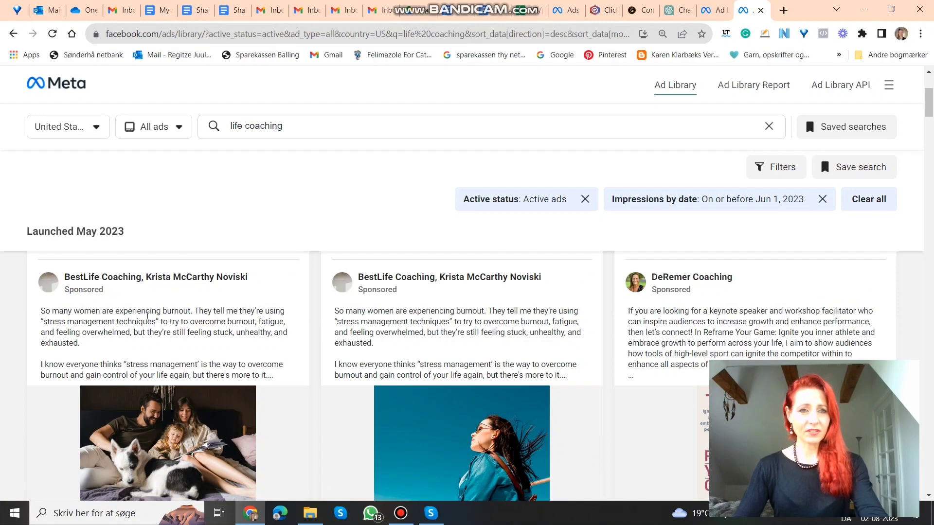
mouse_move(259, 356)
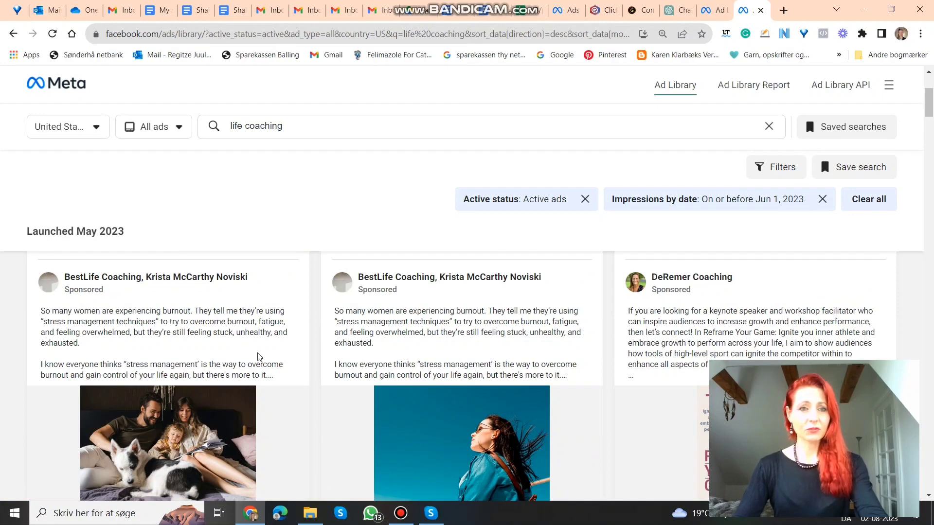
scroll(down, 3)
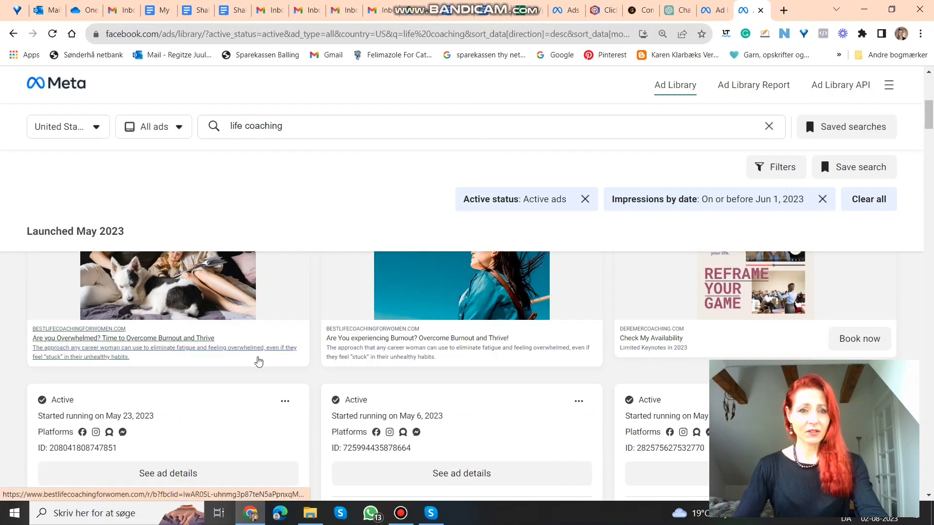
scroll(down, 3)
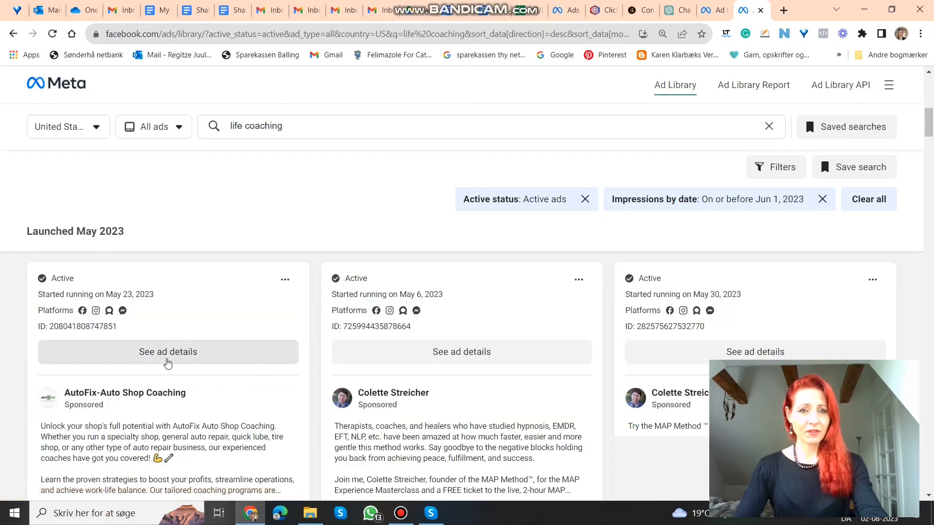
click(167, 351)
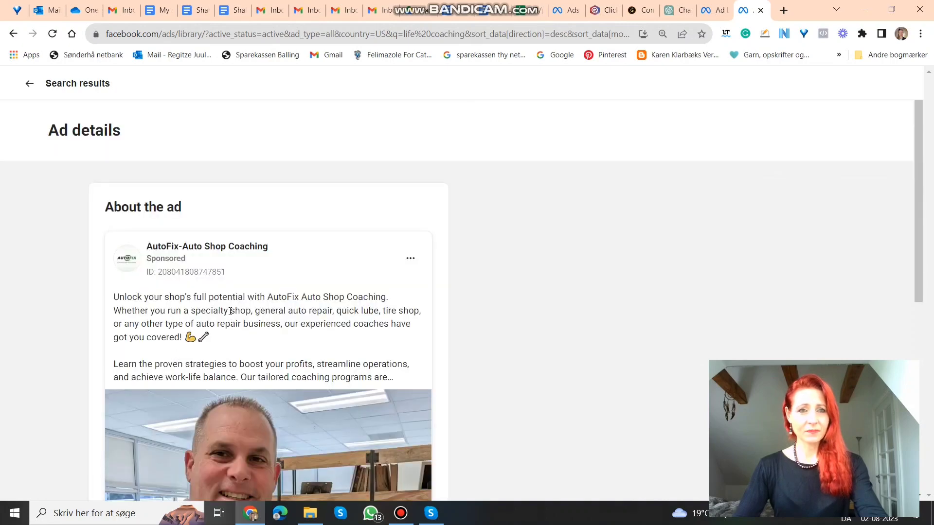
scroll(down, 3)
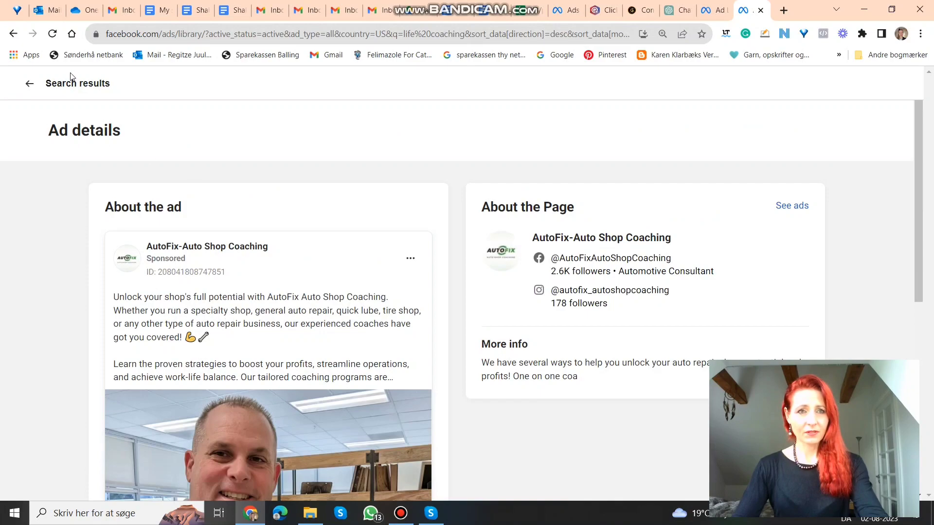
click(30, 83)
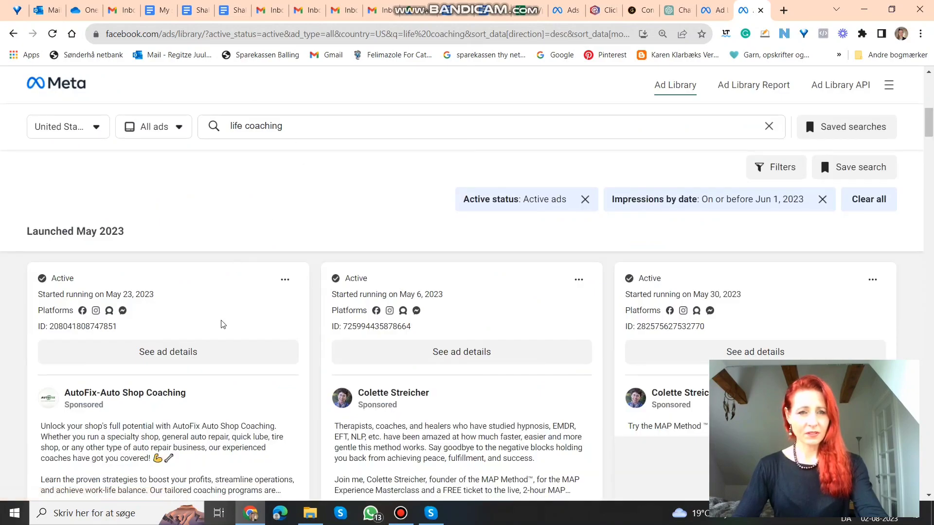
scroll(down, 3)
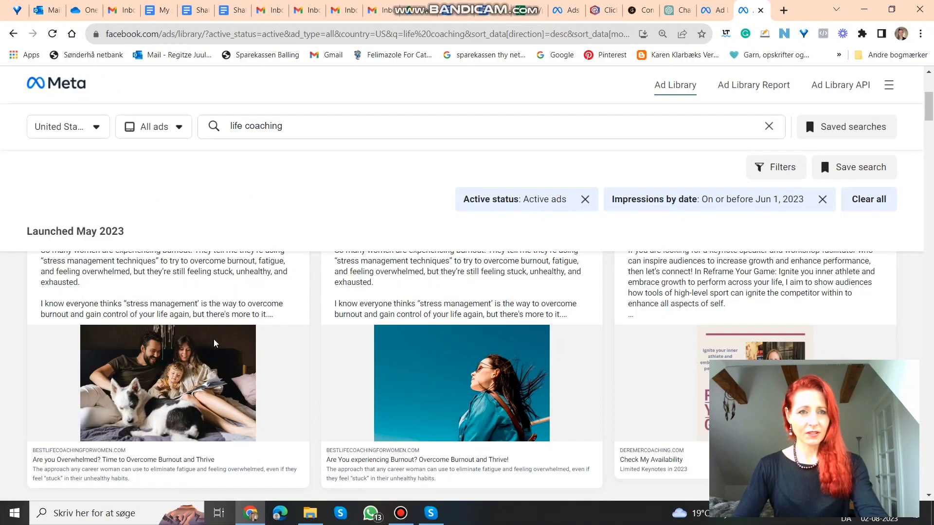
scroll(down, 3)
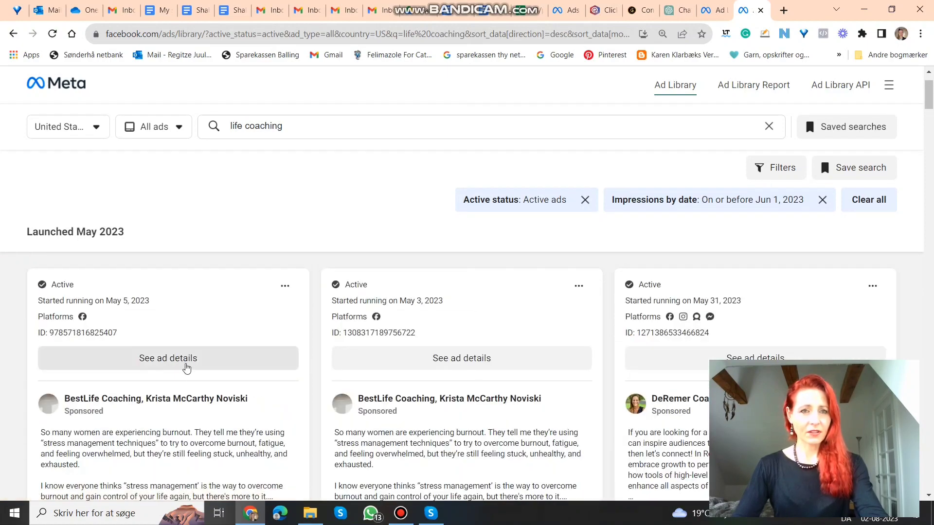
Step: View the BestLife Coaching burnout ad's details and its Page info, then see all its ads
click(168, 358)
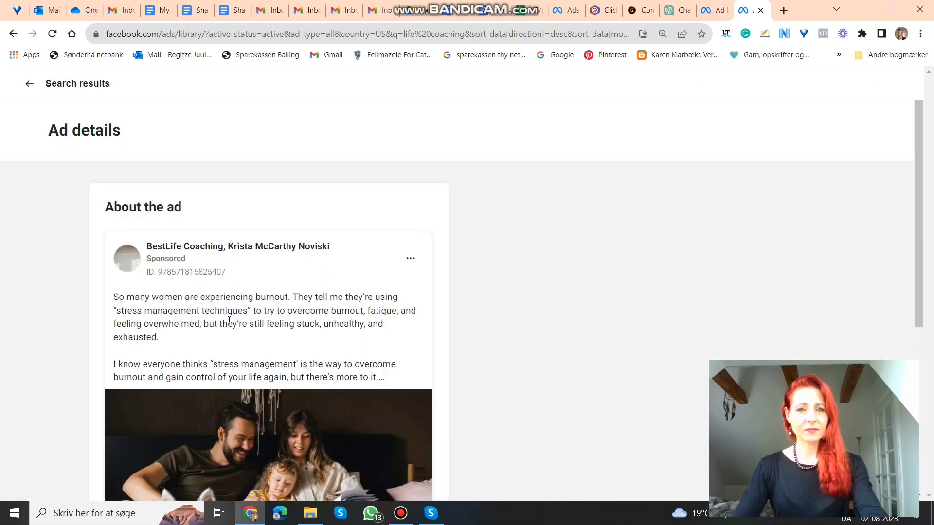
scroll(down, 3)
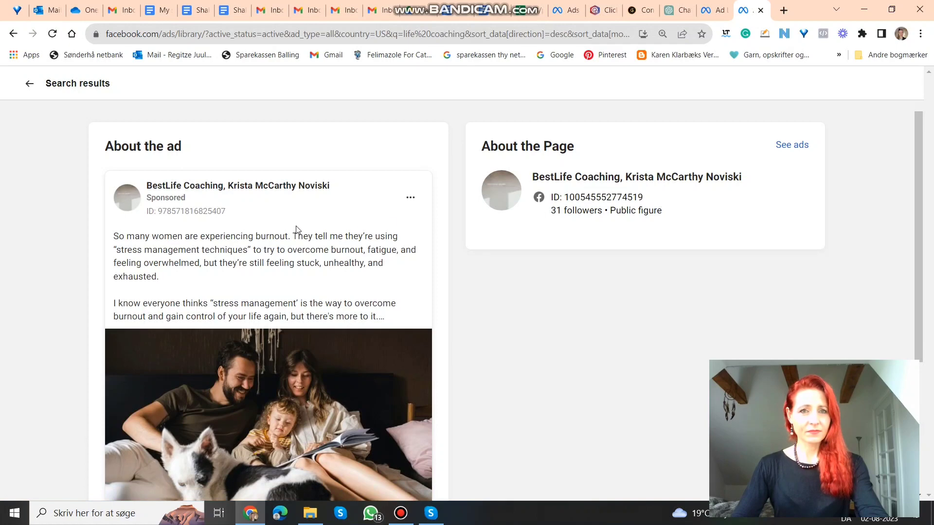
mouse_move(324, 144)
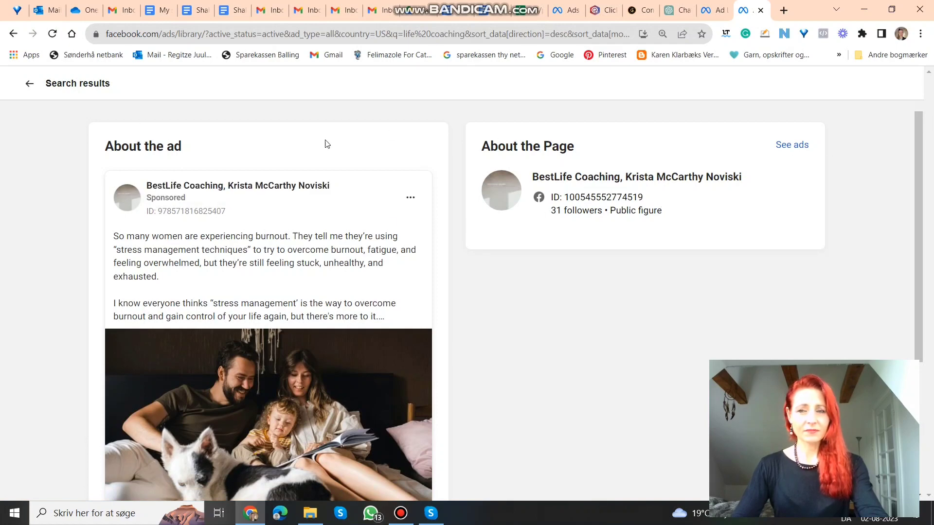
click(792, 145)
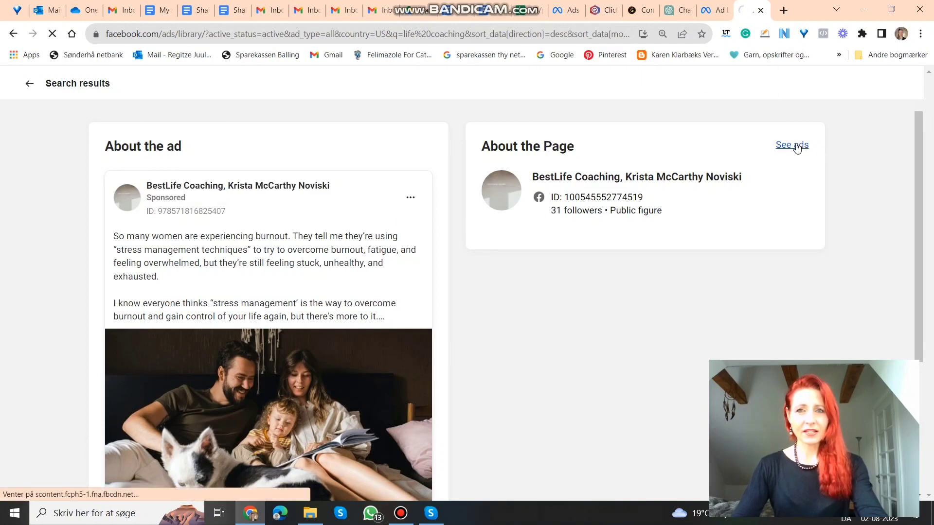
Step: Review BestLife Coaching's two active burnout ads on its advertiser page
click(792, 145)
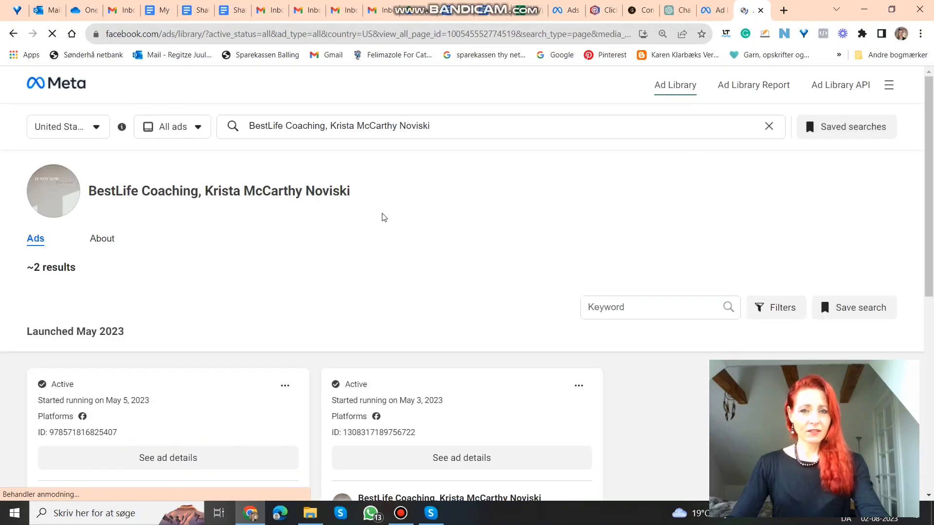
scroll(down, 3)
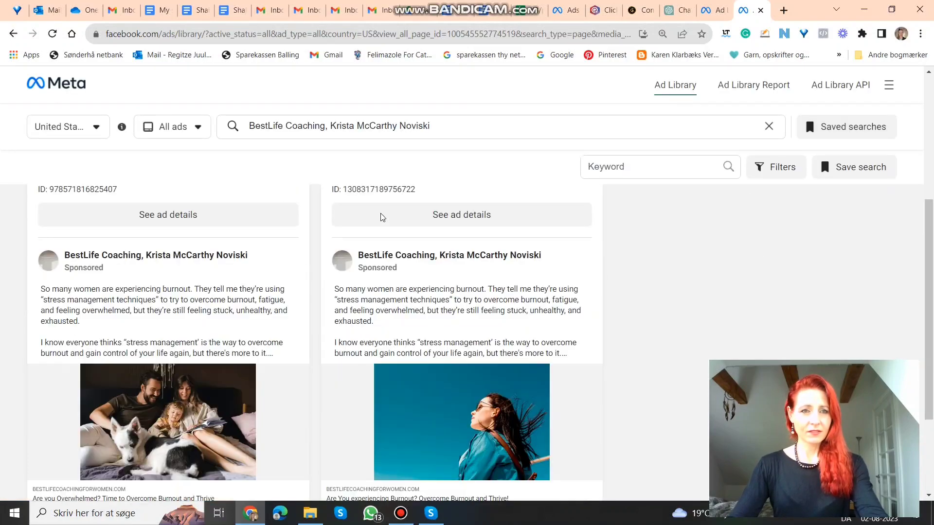
scroll(up, 3)
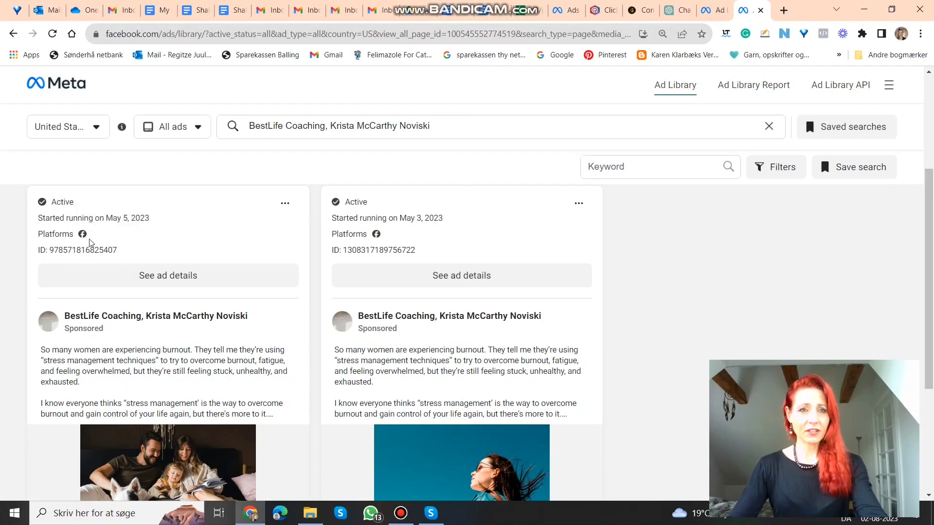
mouse_move(132, 230)
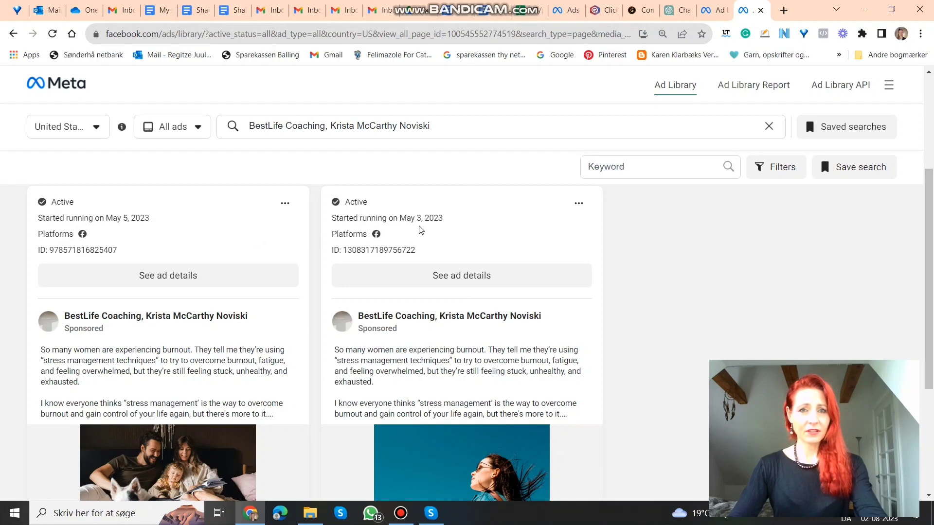
mouse_move(426, 231)
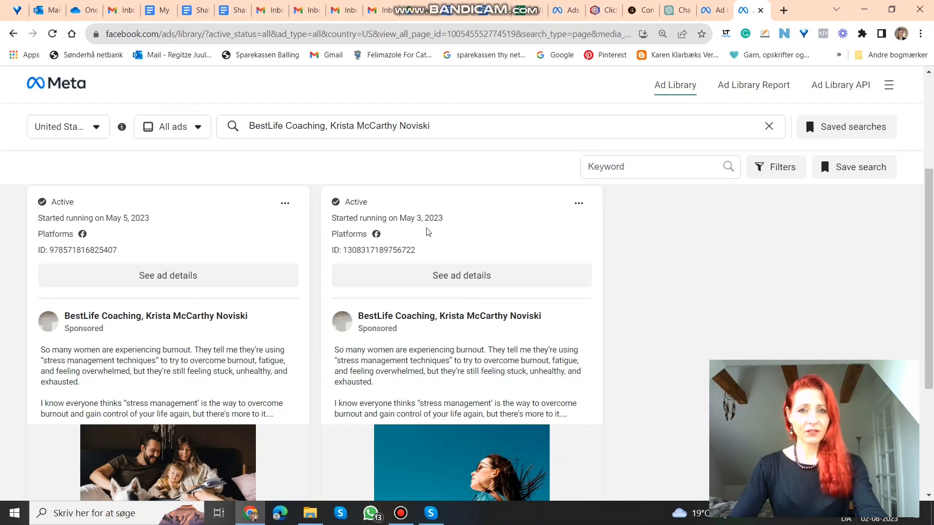
scroll(down, 3)
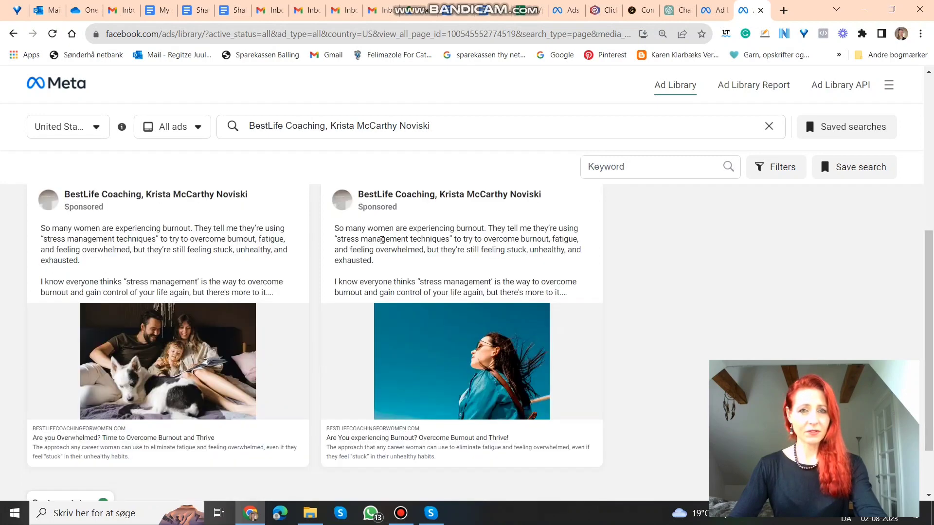
mouse_move(176, 370)
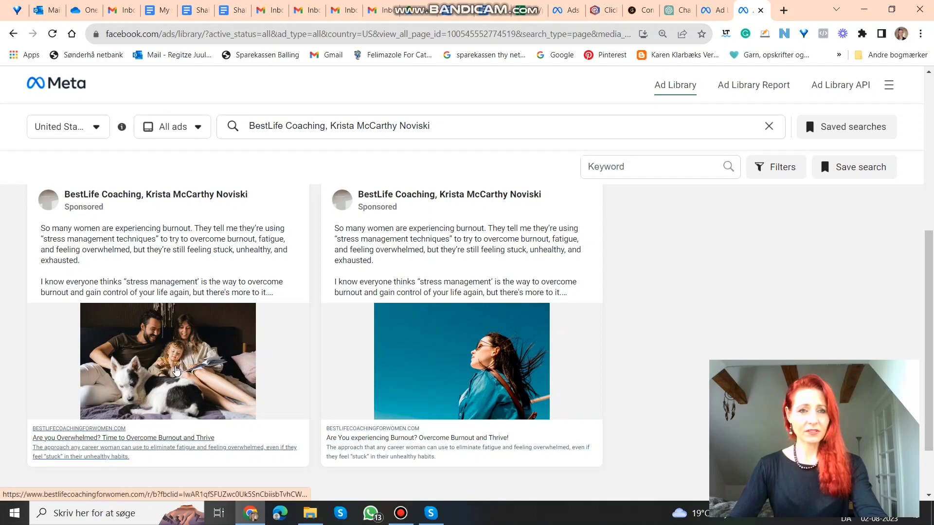
mouse_move(491, 386)
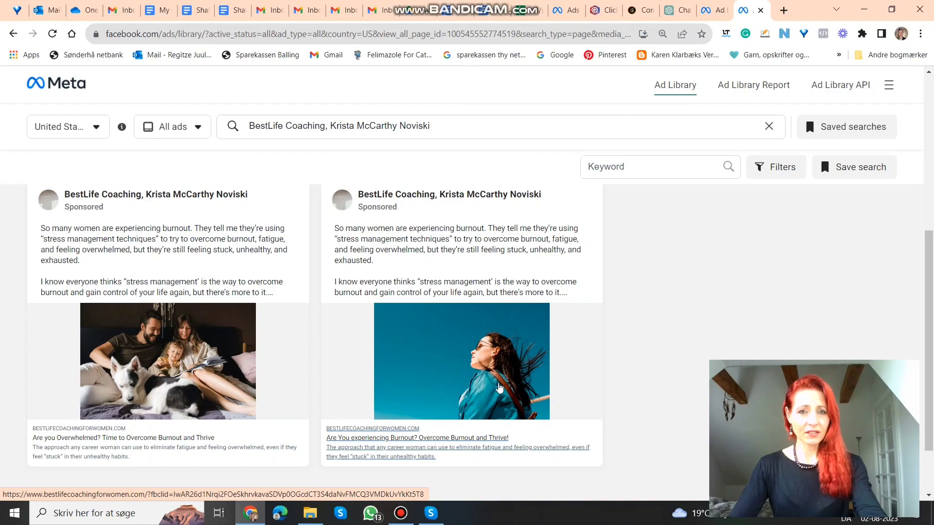
scroll(down, 3)
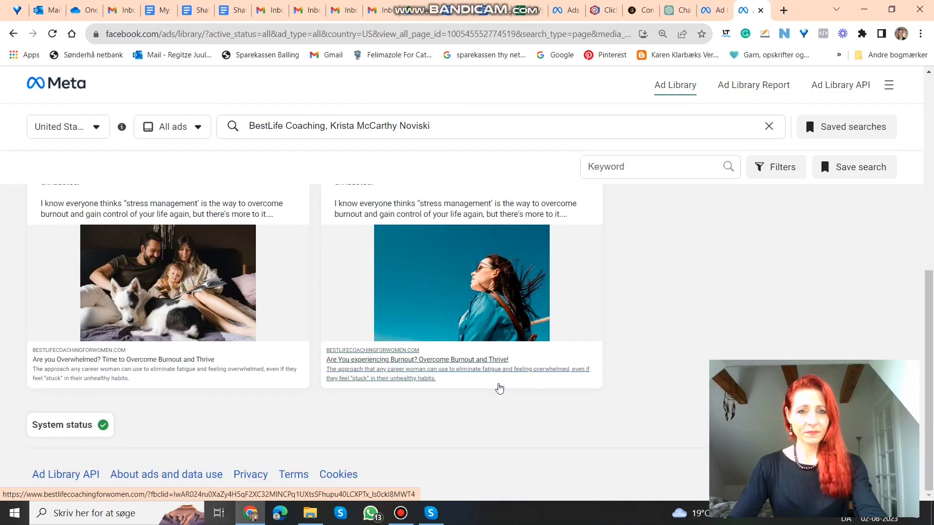
scroll(up, 3)
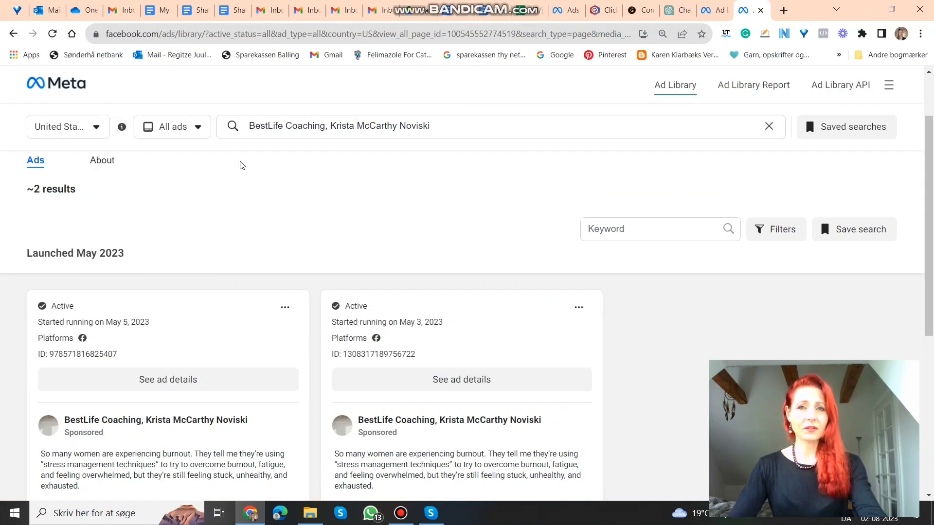
mouse_move(369, 232)
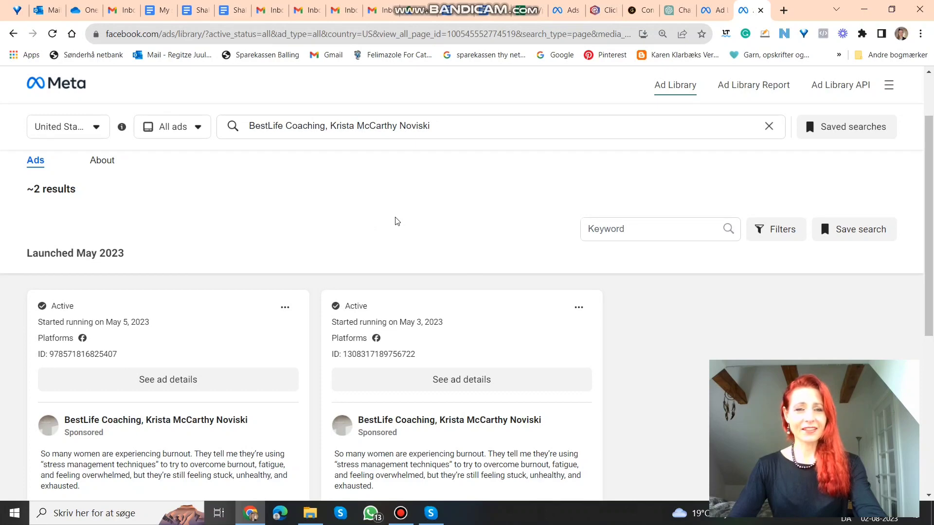
scroll(down, 3)
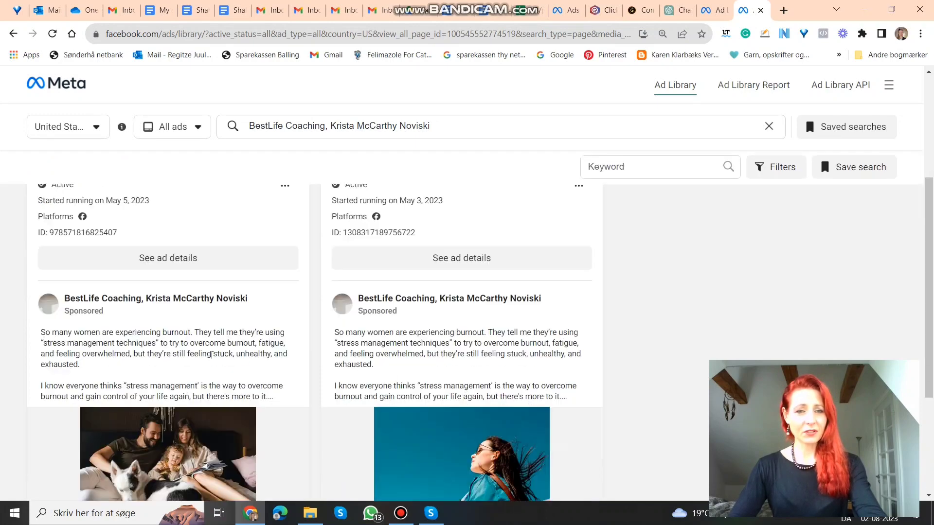
scroll(down, 3)
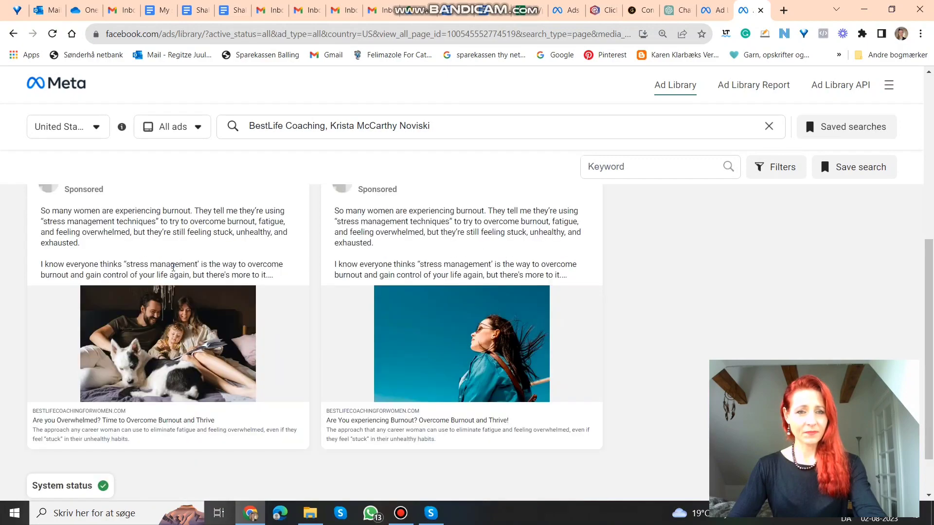
scroll(up, 3)
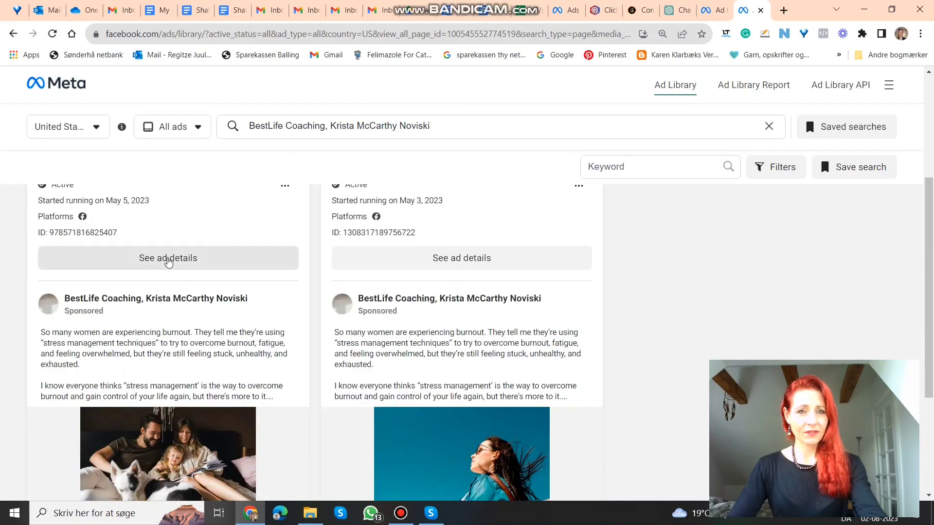
Step: View details of the May 5, 2023 'Are you Overwhelmed?' ad and its landing headline
click(168, 257)
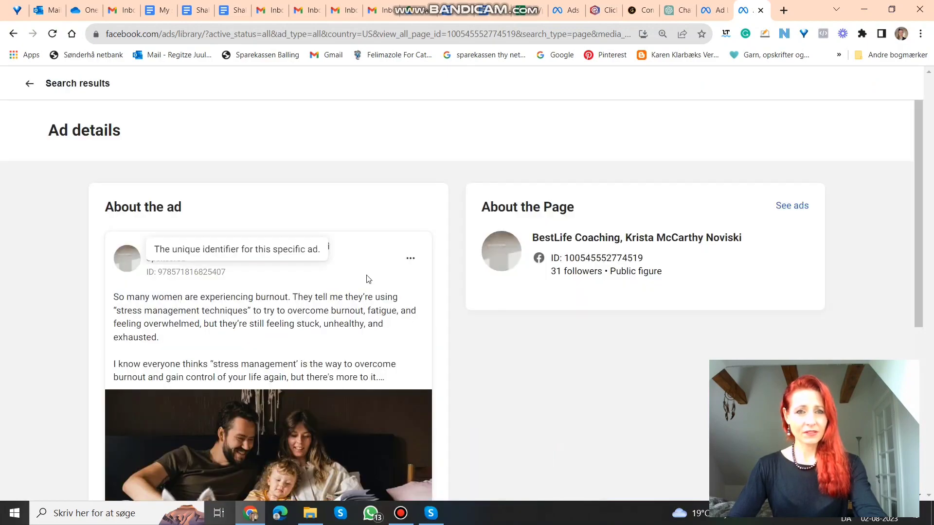
scroll(down, 3)
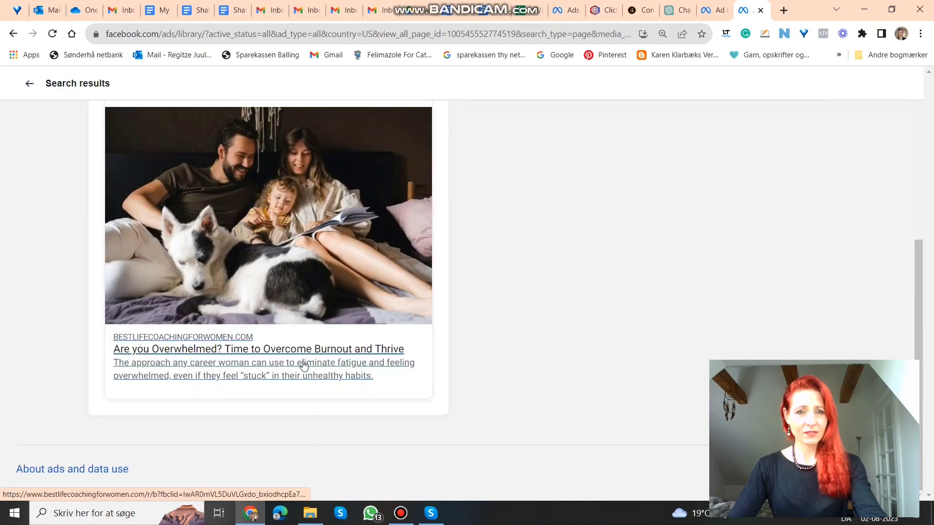